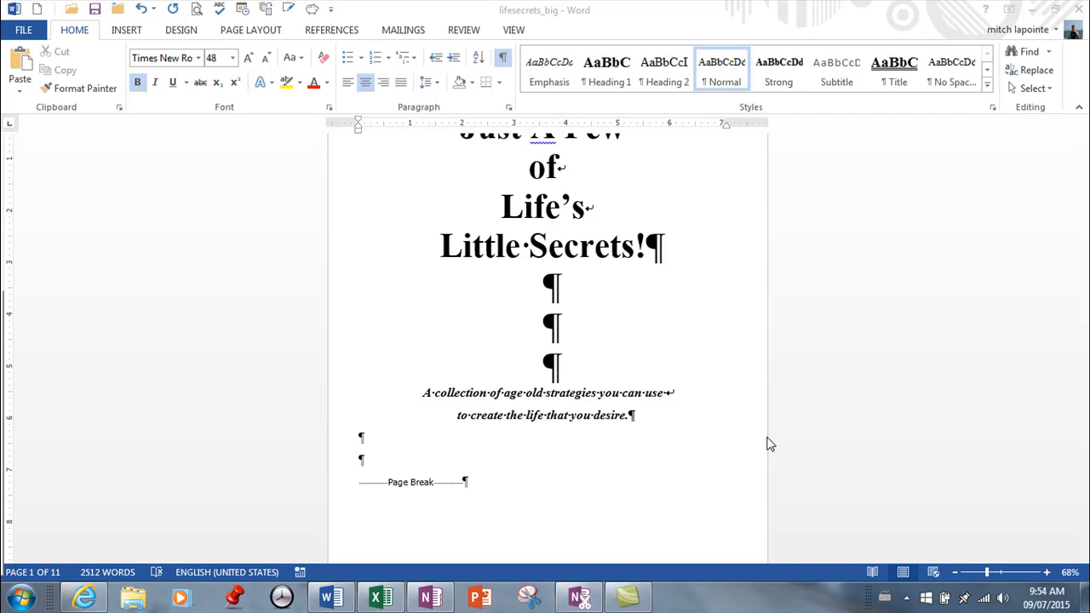
mouse_move(247, 82)
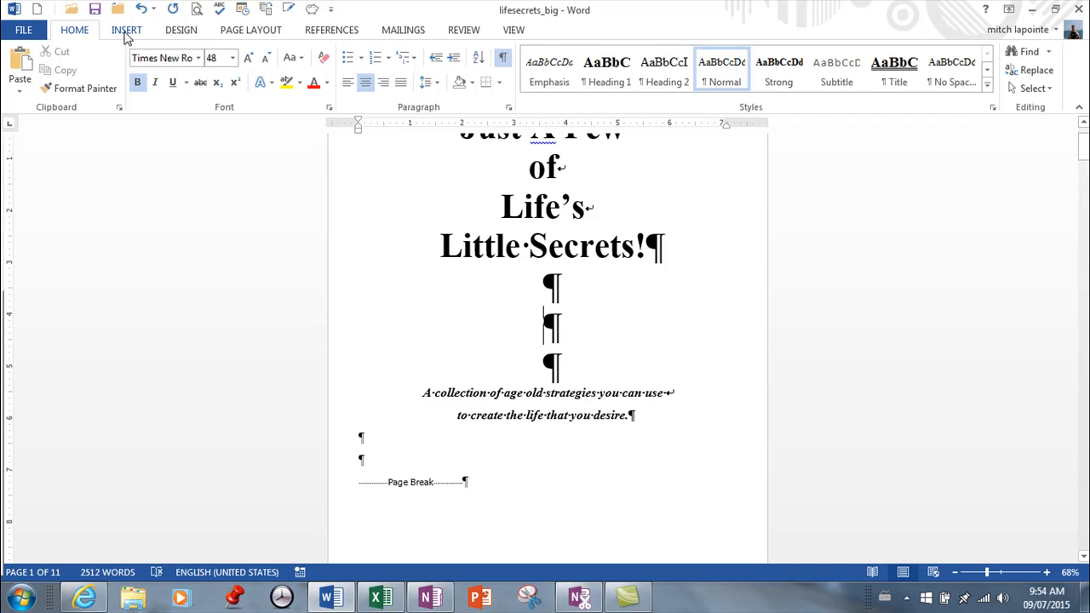
Open the Symbol gallery from the Insert tab's Symbols group.
click(127, 30)
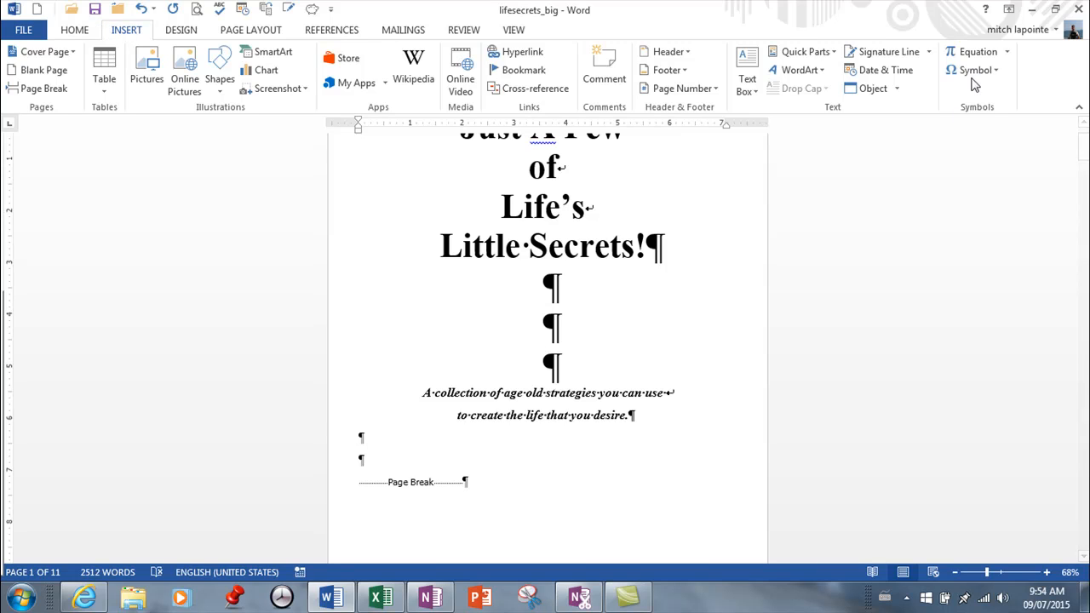
click(973, 70)
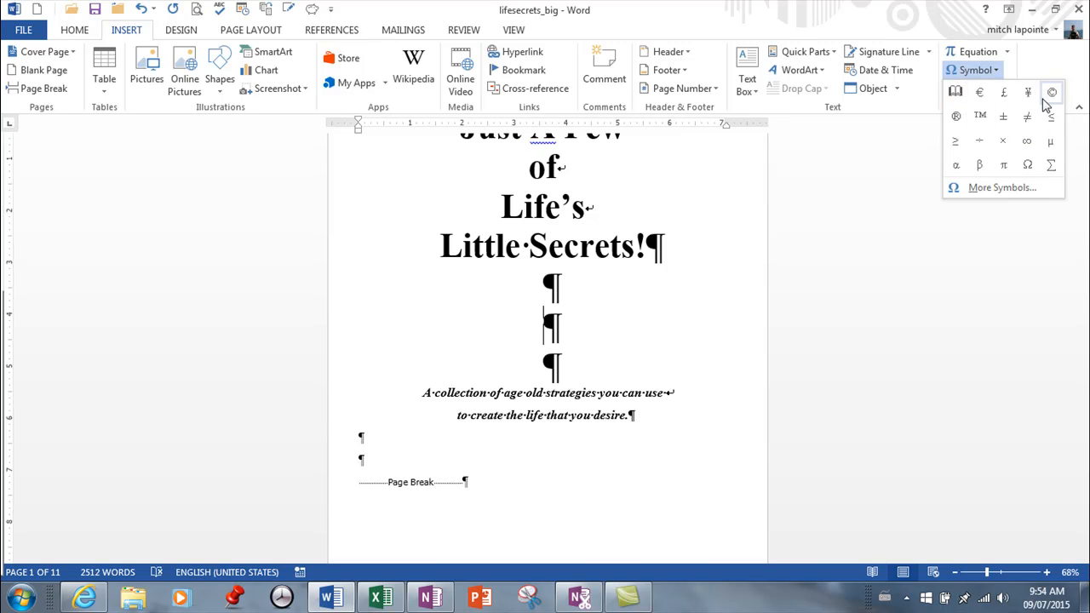
mouse_move(1003, 116)
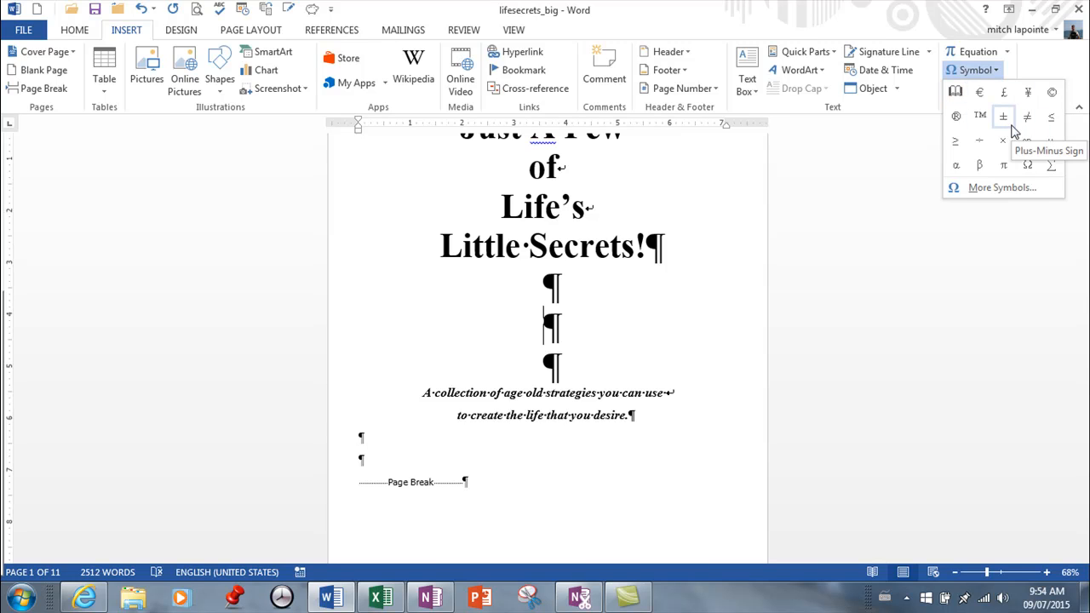
mouse_move(1028, 92)
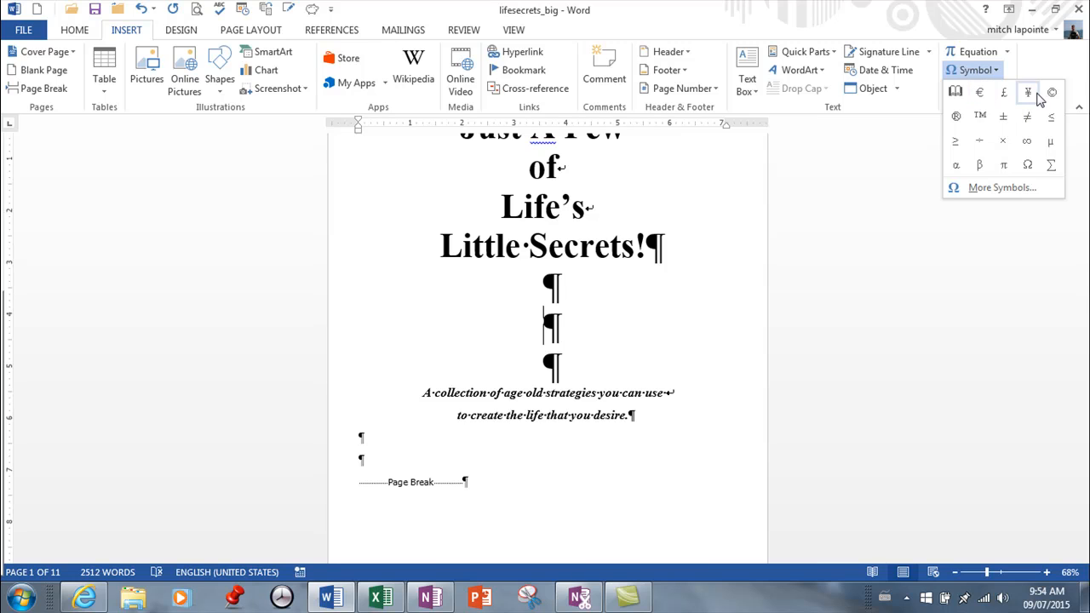
mouse_move(955, 115)
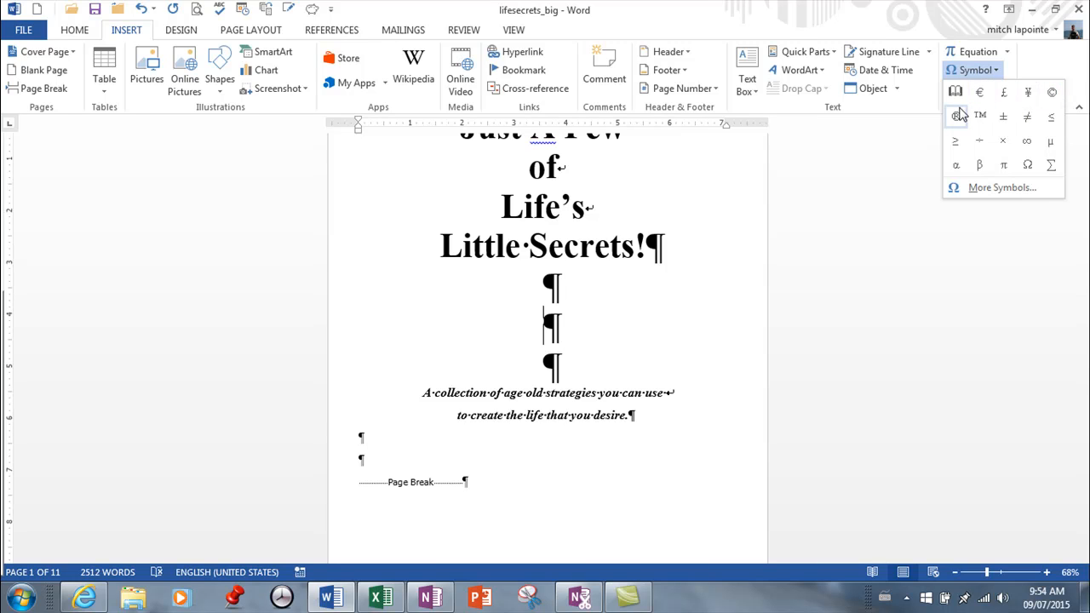
mouse_move(955, 116)
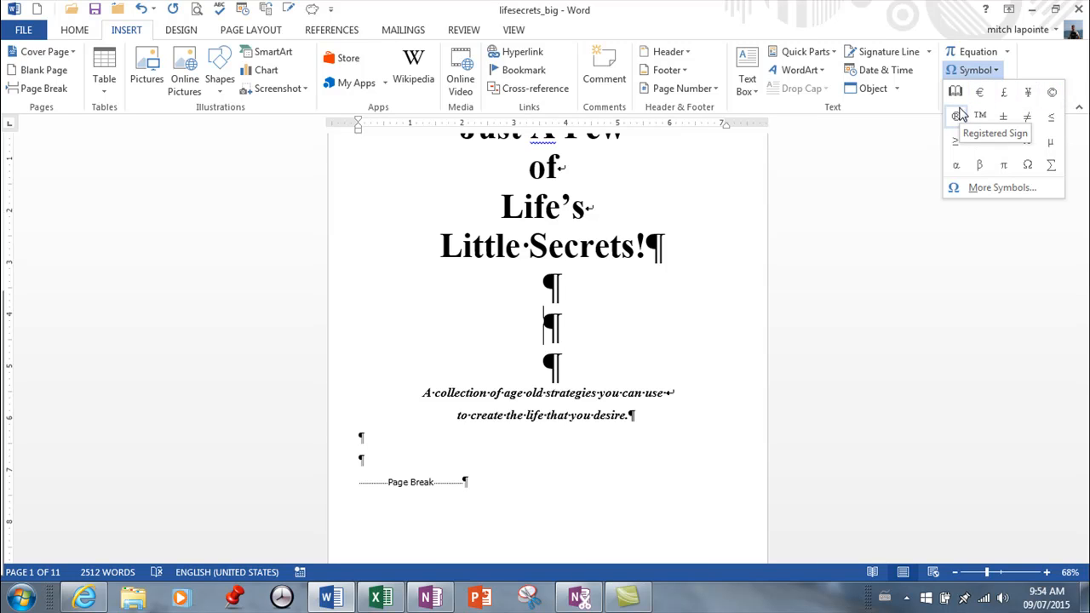
mouse_move(979, 117)
text(© ()
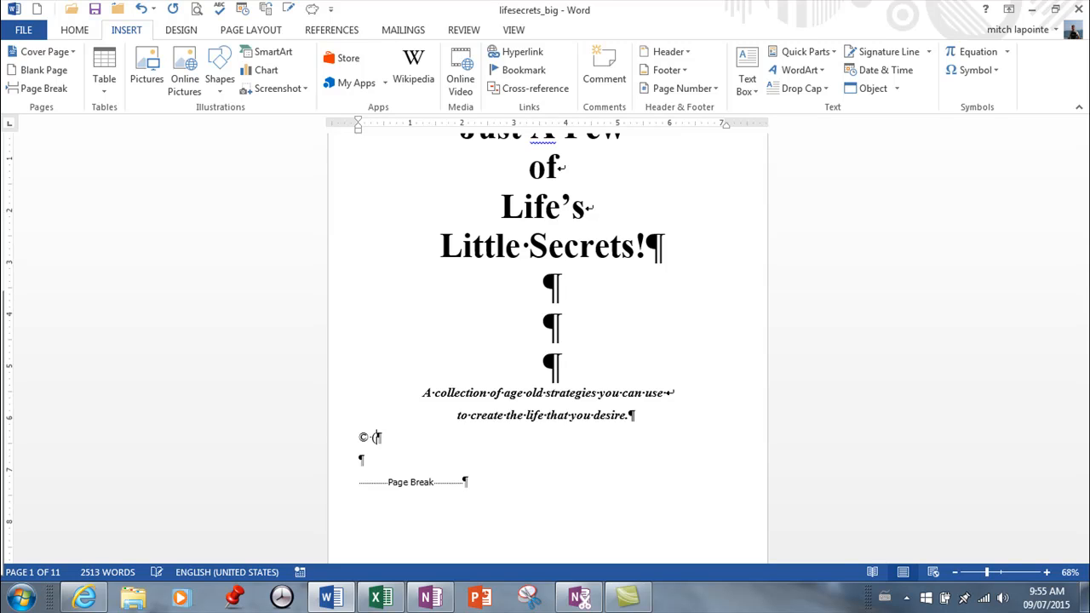
Insert © and € below the subtitle, delete them, and reopen the Symbol gallery.
text(€)
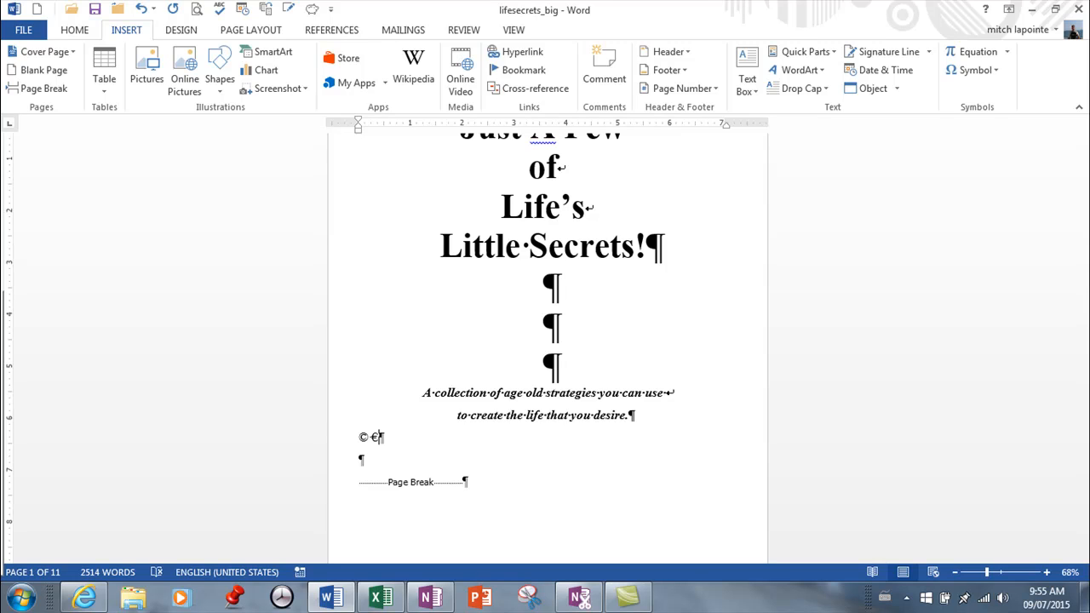
text(()
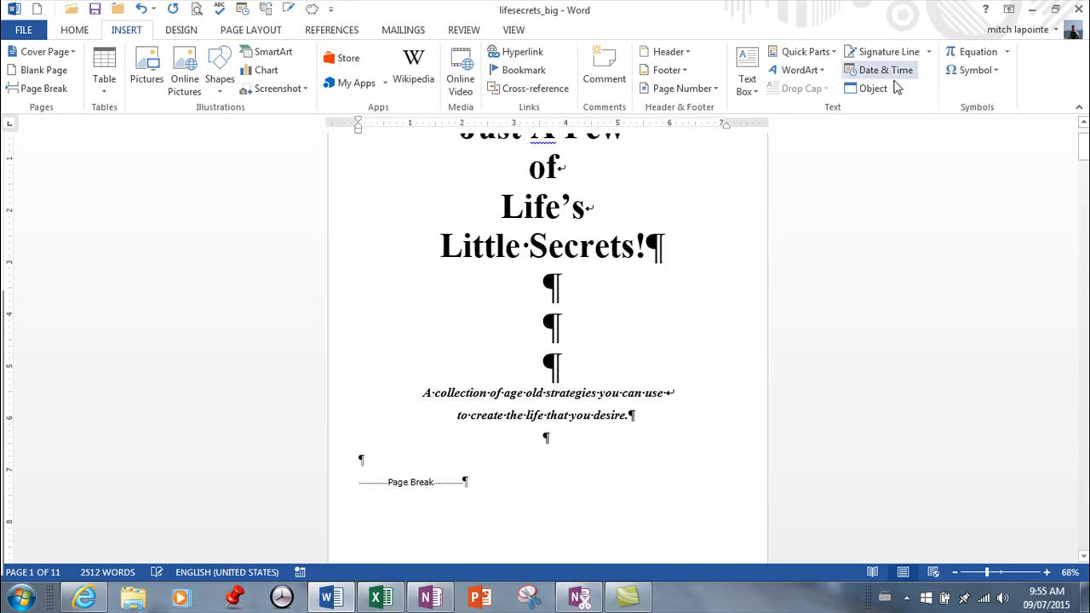
click(973, 70)
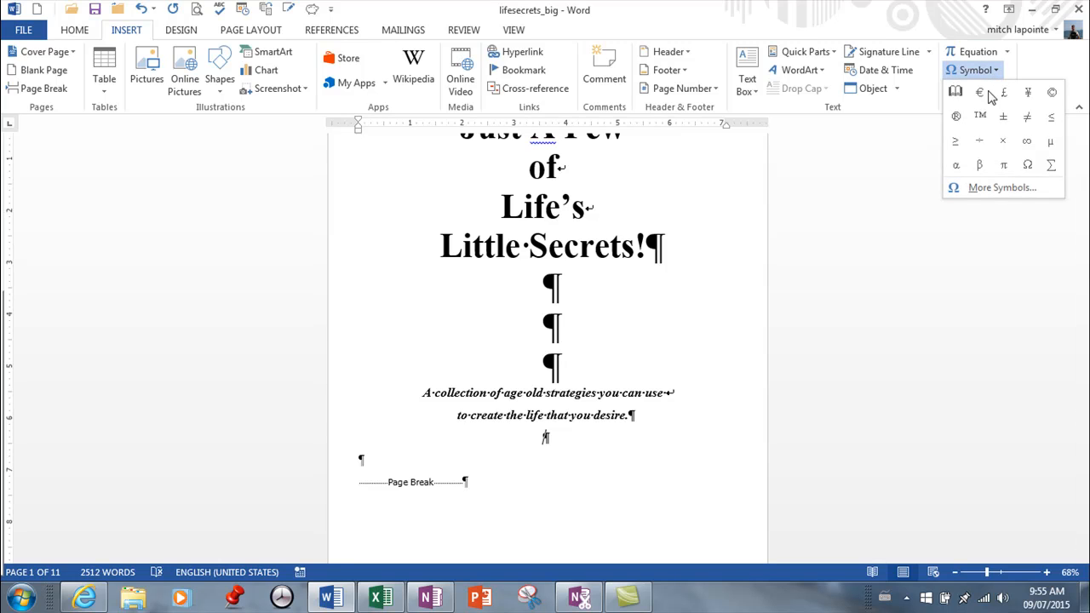
mouse_move(1004, 92)
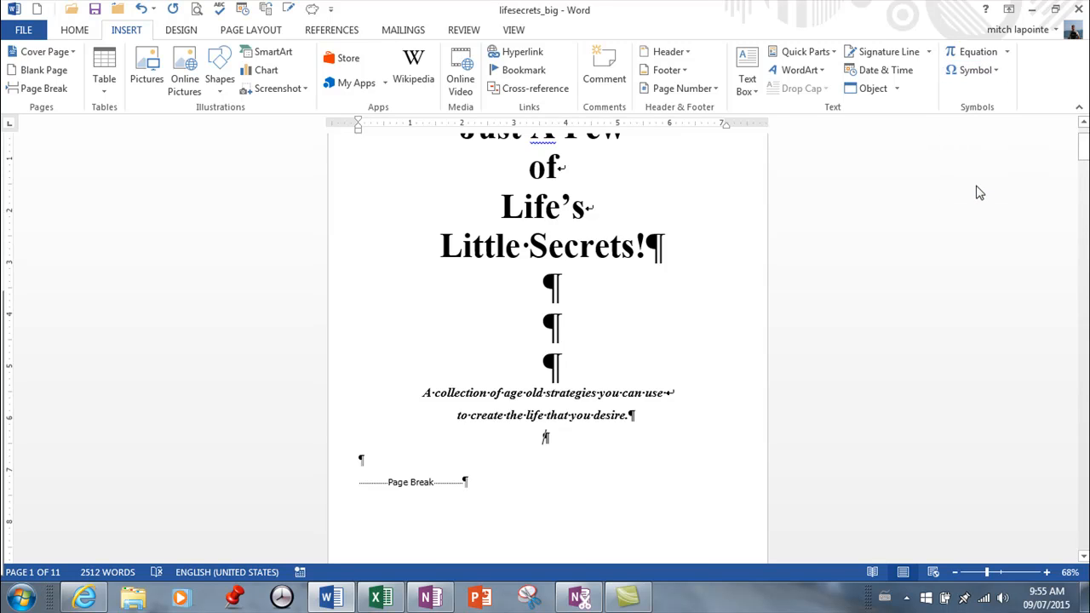
Open More Symbols and browse Wingdings, Wingdings 2 and Webdings, ending on Wingdings.
click(974, 70)
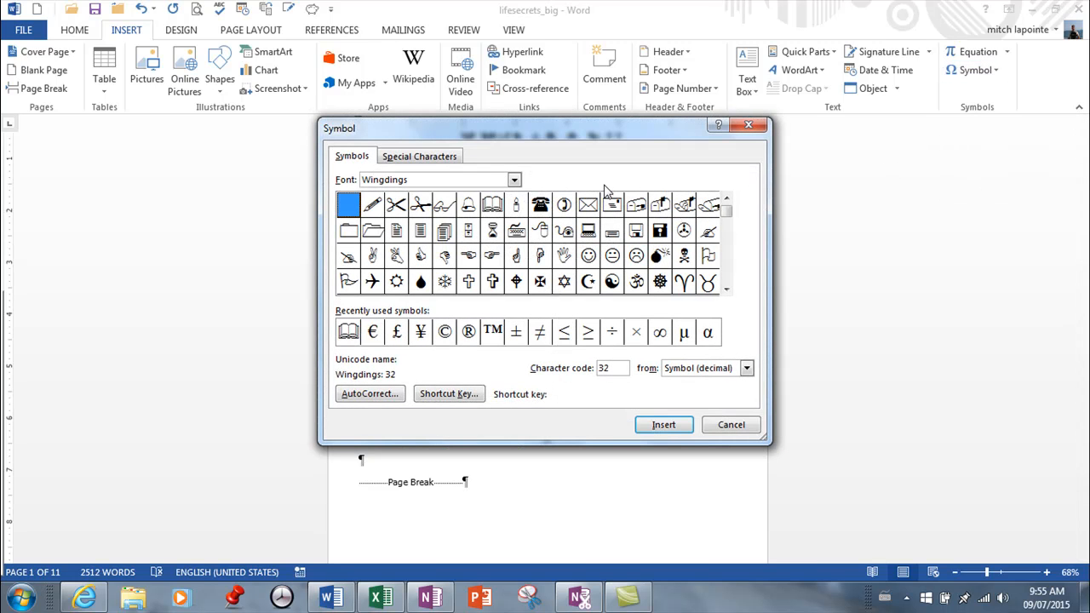
click(513, 179)
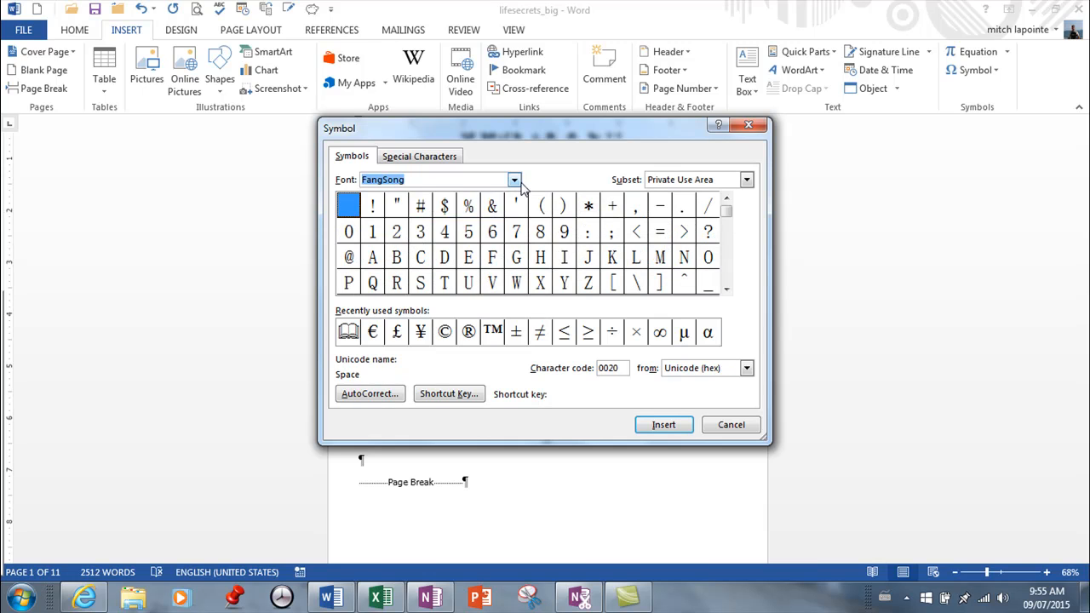
click(513, 180)
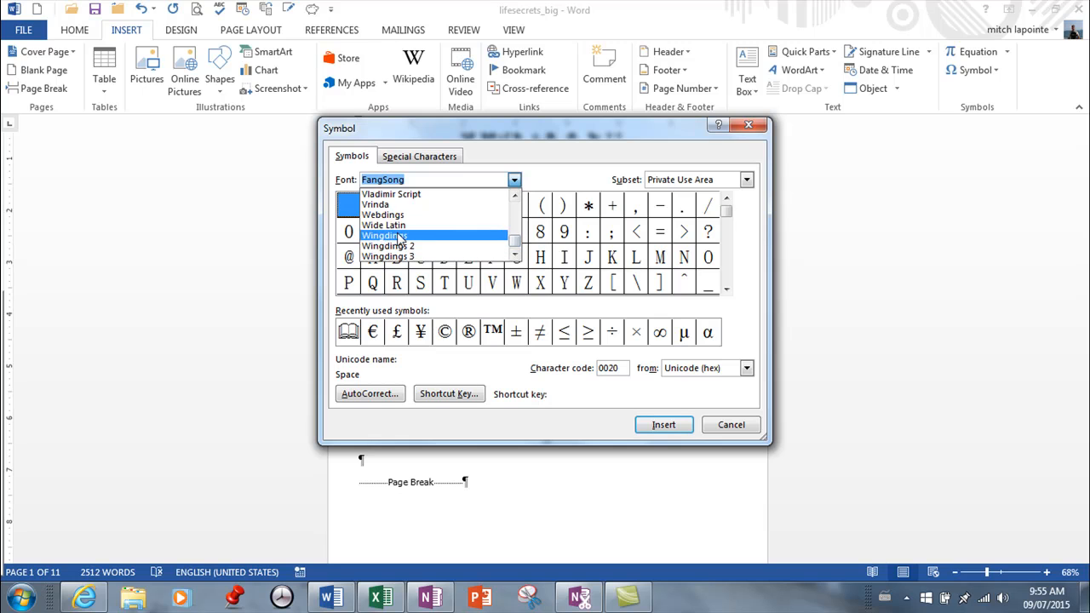
click(383, 235)
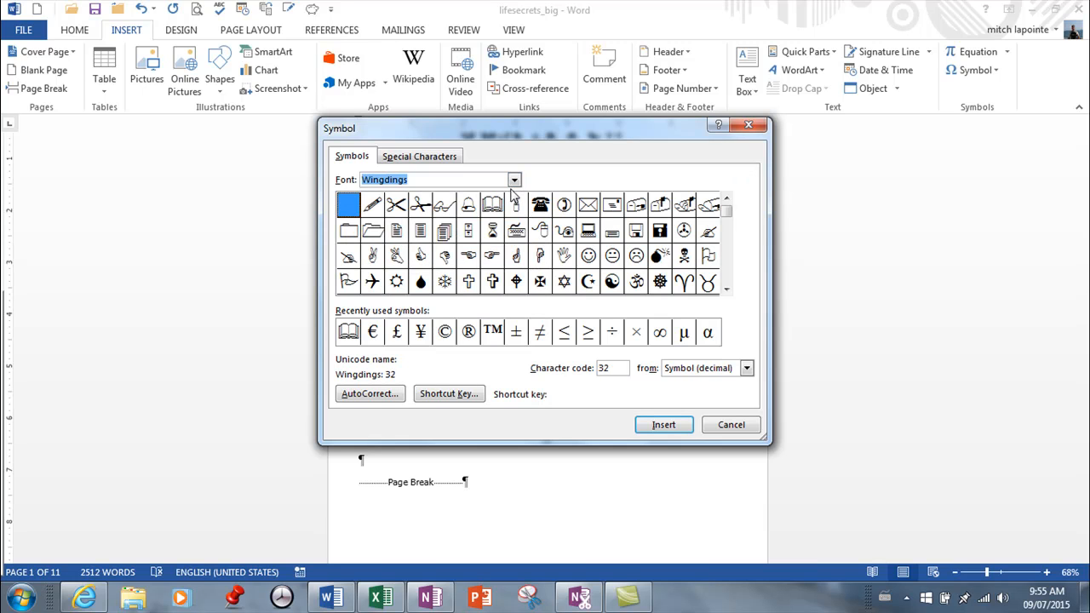
click(514, 179)
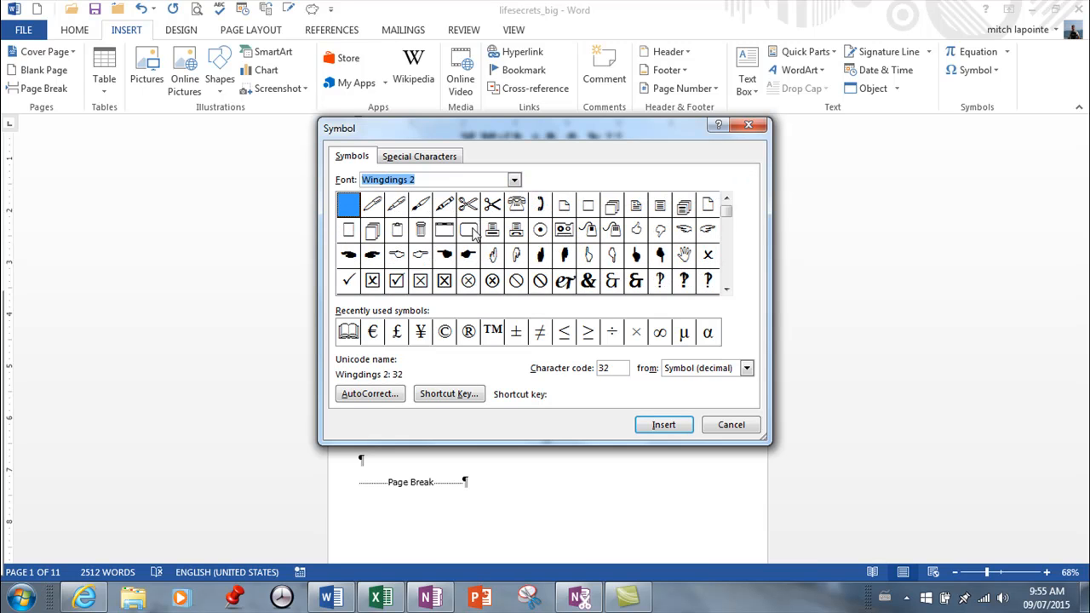
click(513, 180)
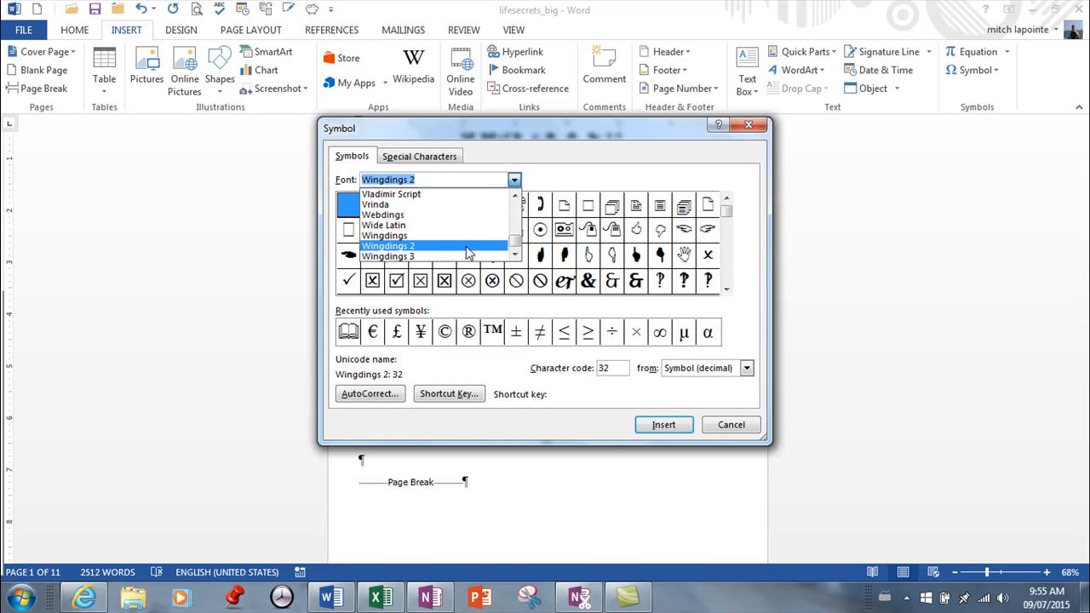
click(383, 215)
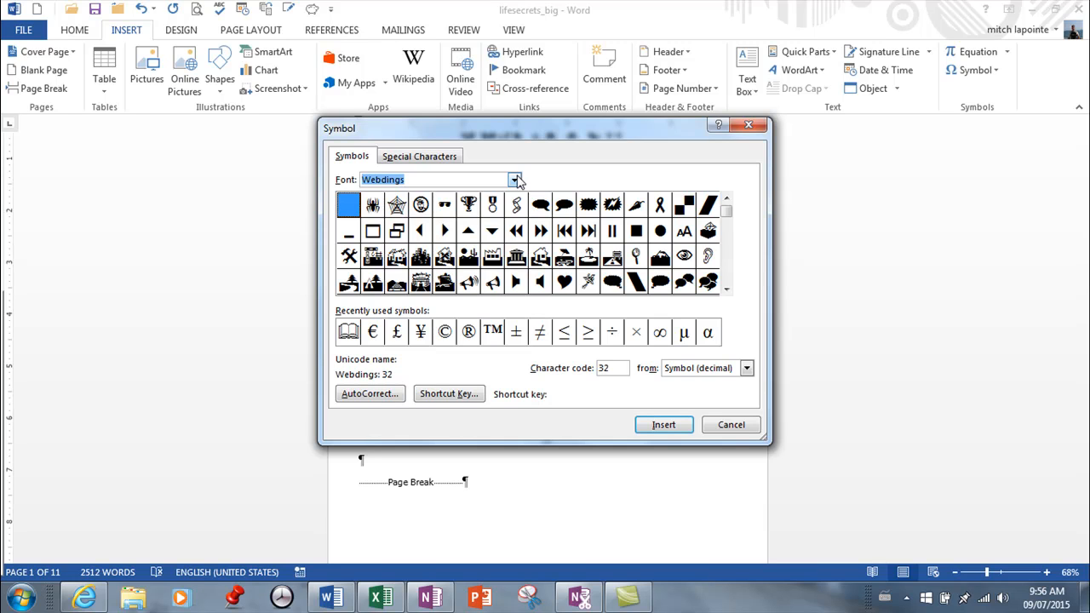
click(514, 180)
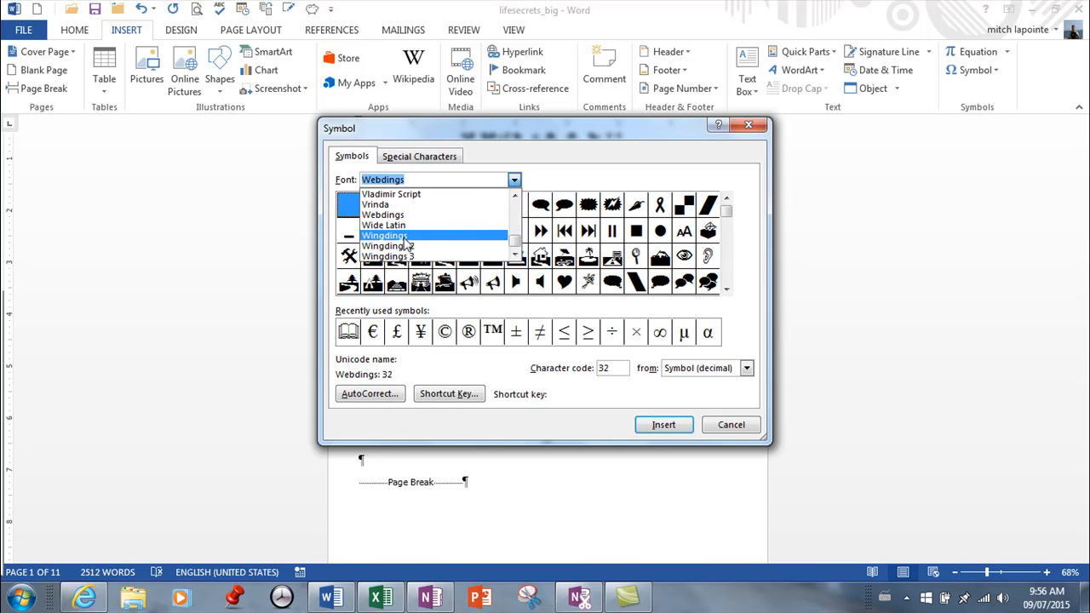
click(384, 235)
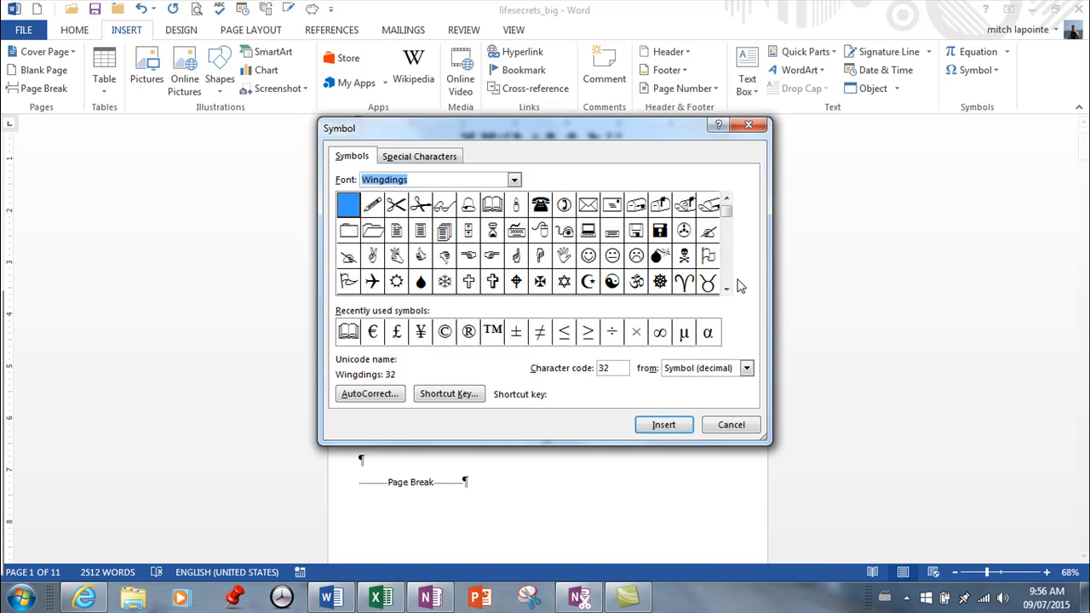
Insert the outlined Wingdings star below the title and close the Symbol dialog.
click(725, 289)
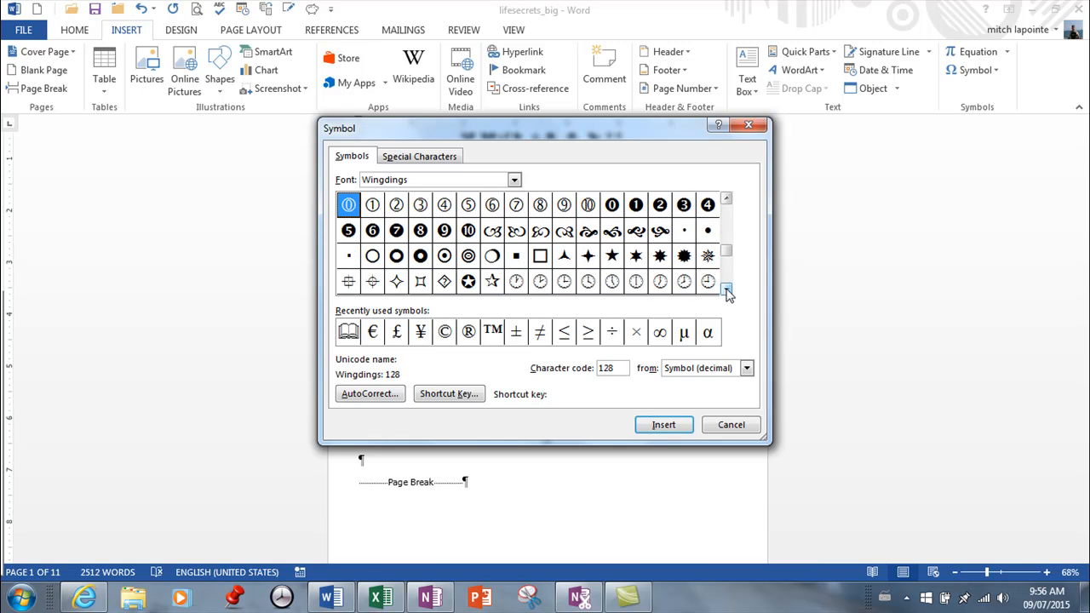
click(492, 281)
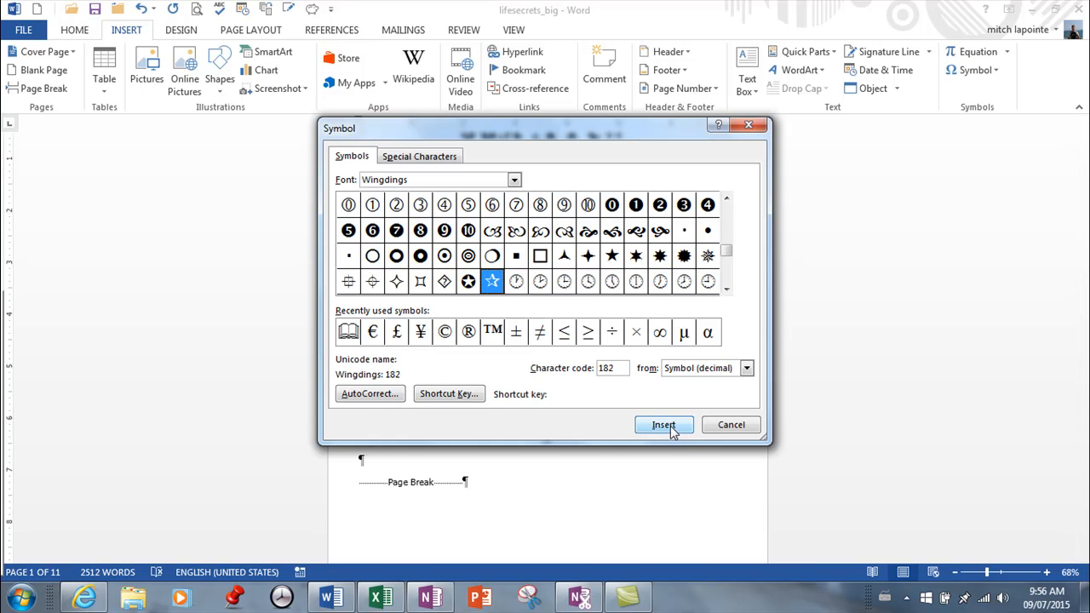
click(663, 425)
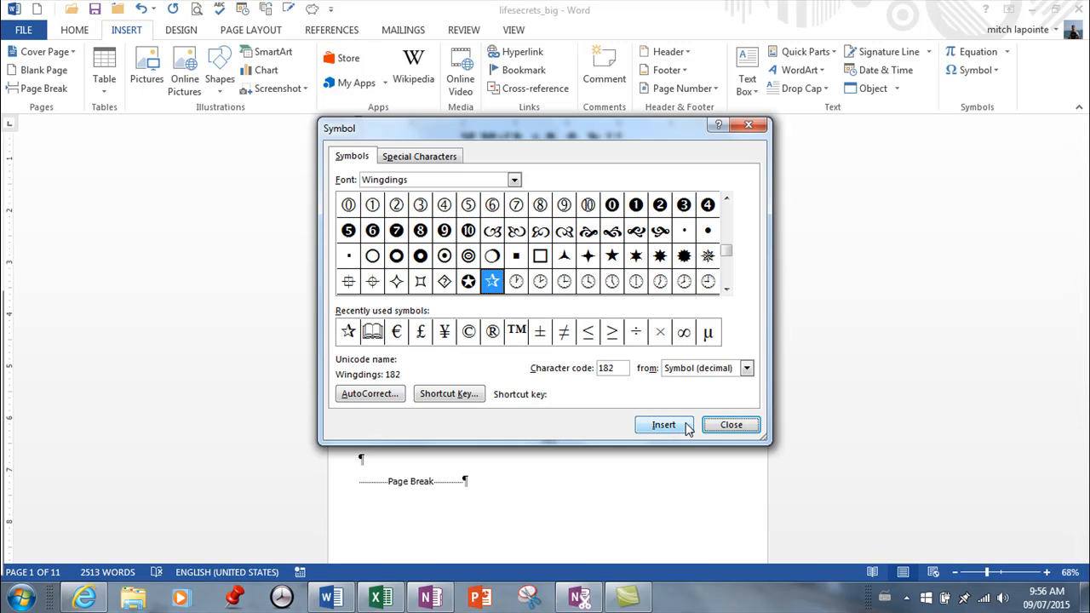
click(663, 424)
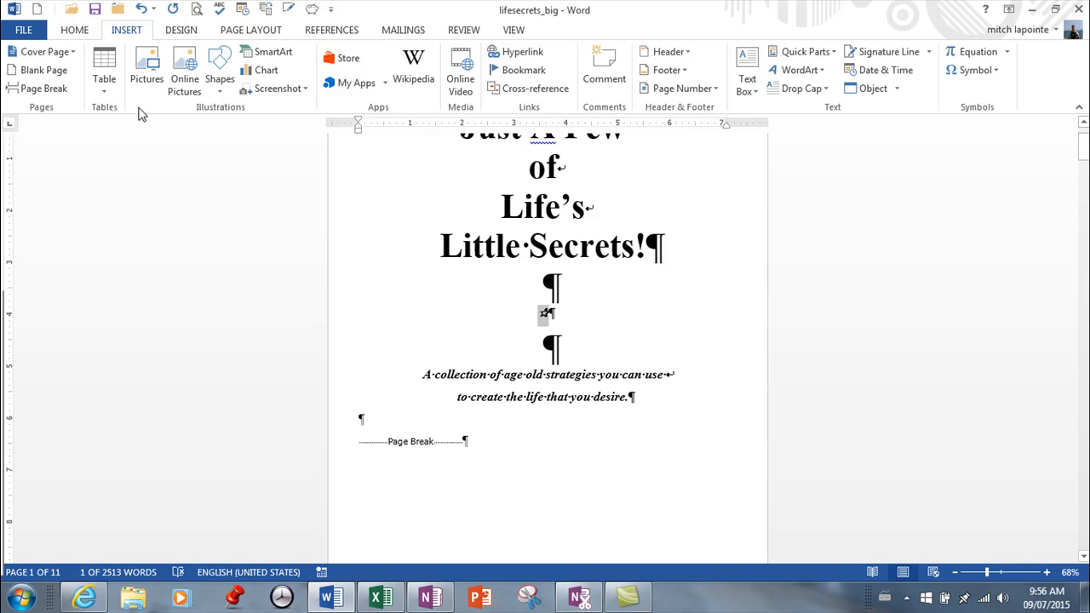
Make the star 72 pt and red, then paste copies into a row of seven.
click(75, 30)
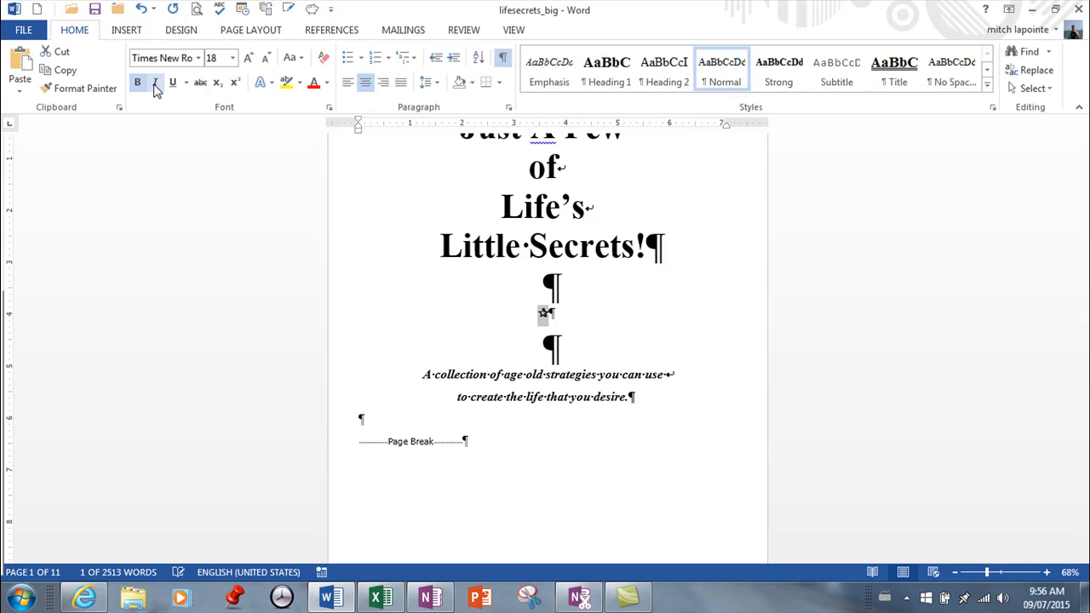
mouse_move(137, 82)
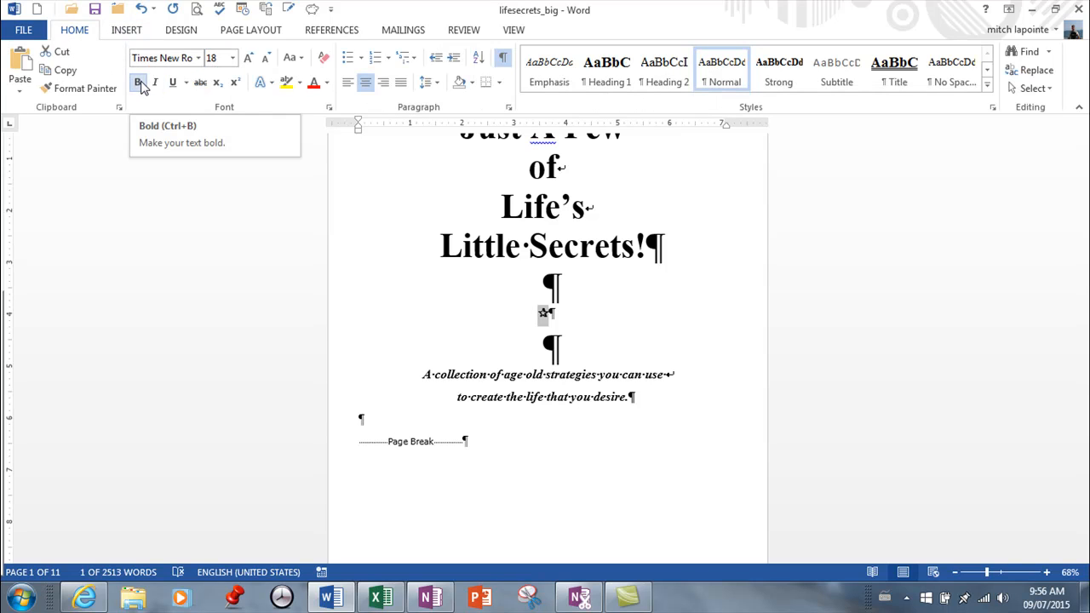
mouse_move(247, 58)
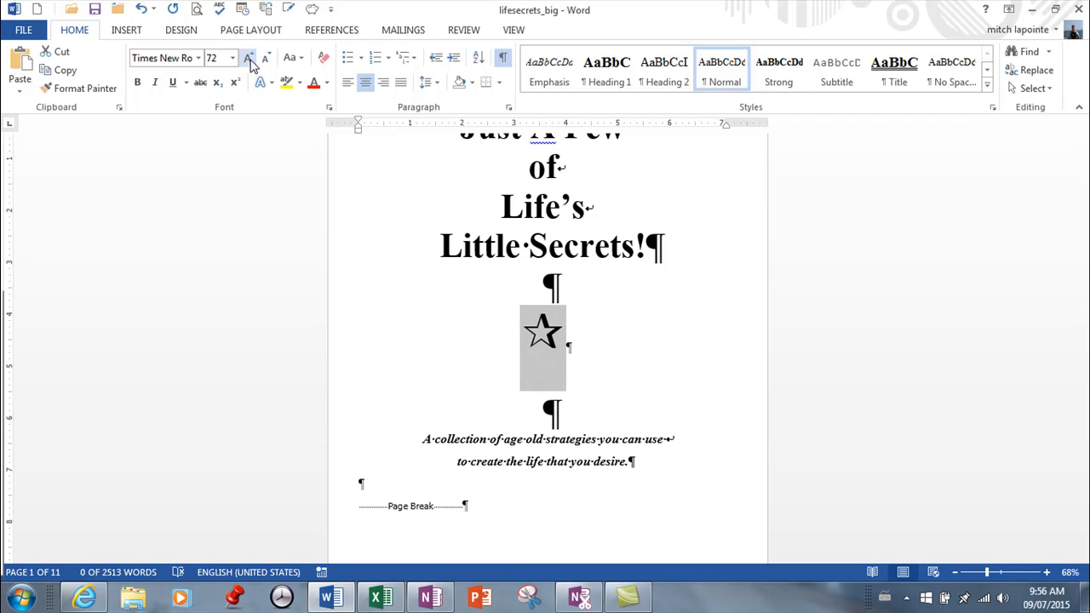
click(313, 82)
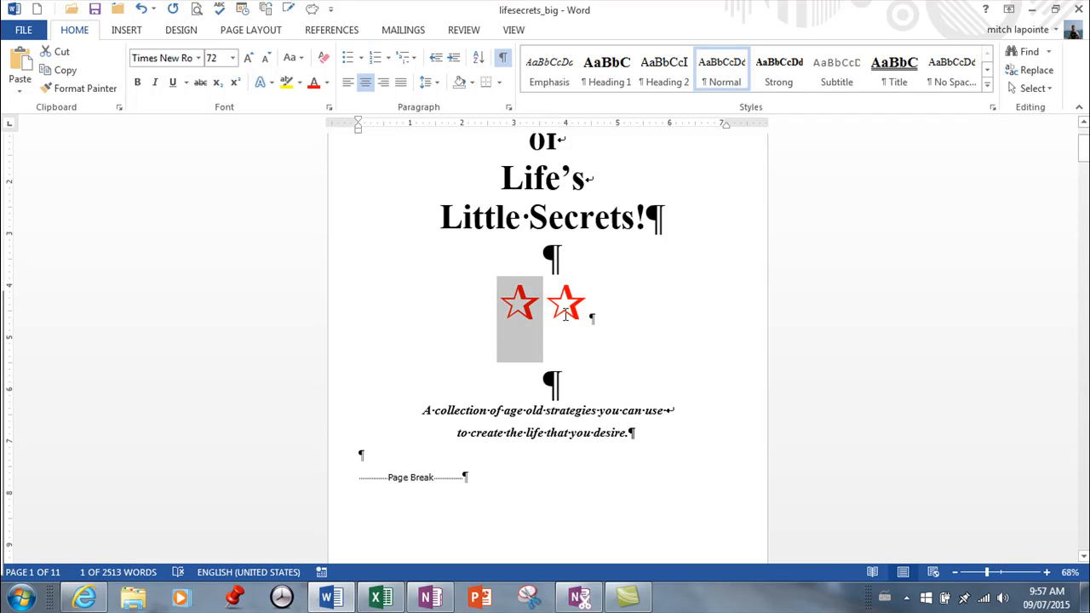
key(ctrl+v)
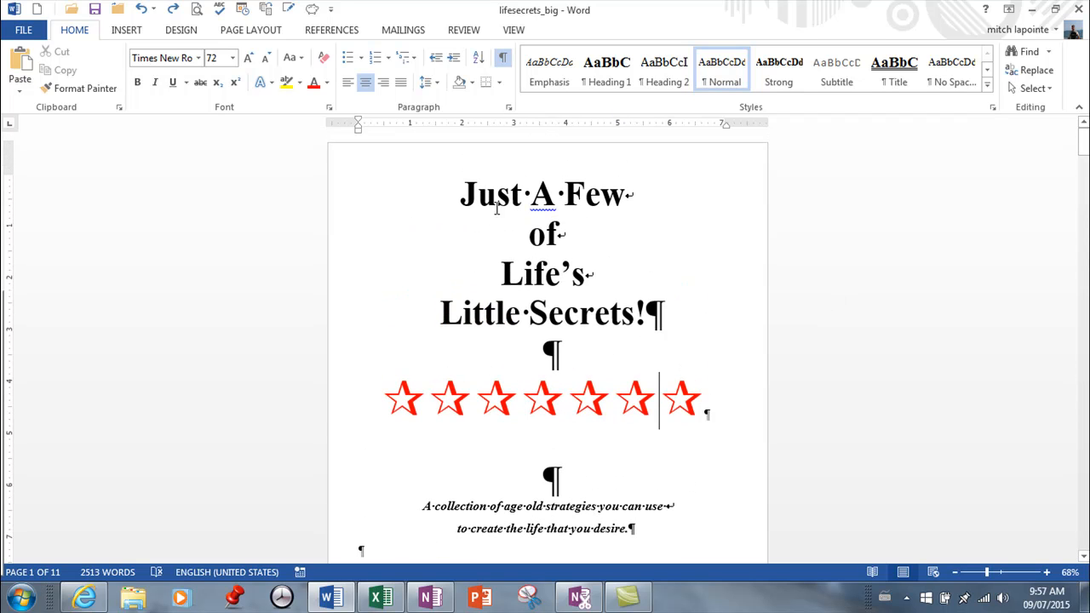
Turn off Show/Hide formatting marks and scroll down the clean title page.
click(503, 58)
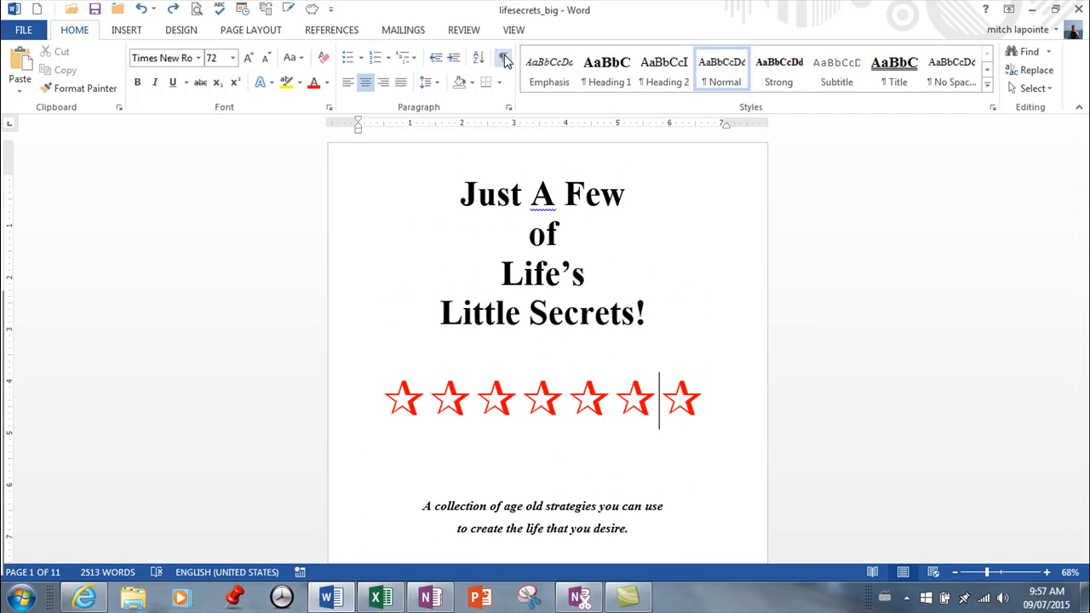
scroll(down, 3)
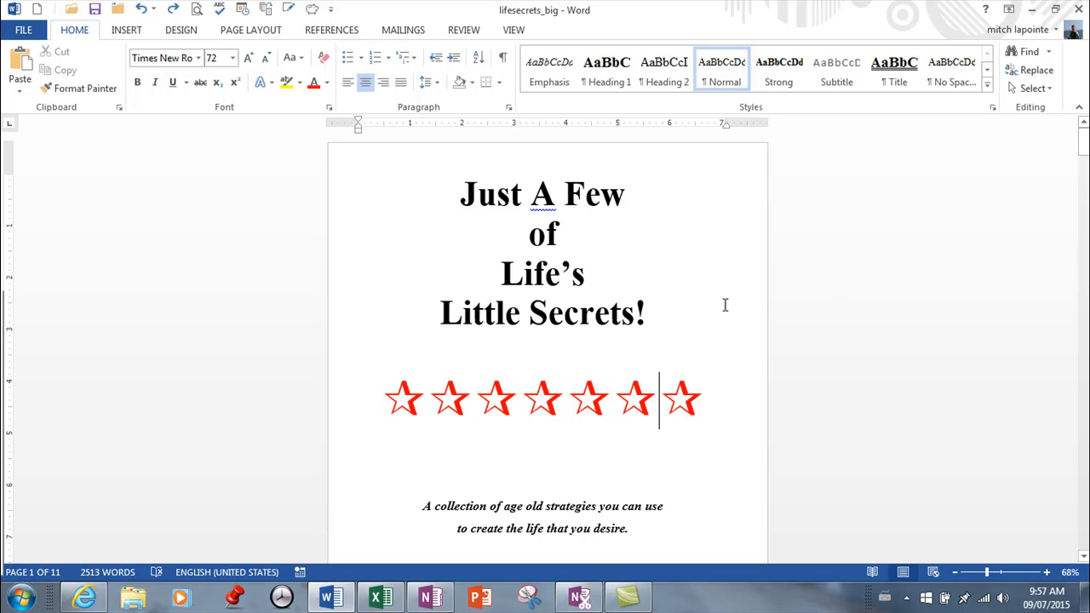
mouse_move(699, 355)
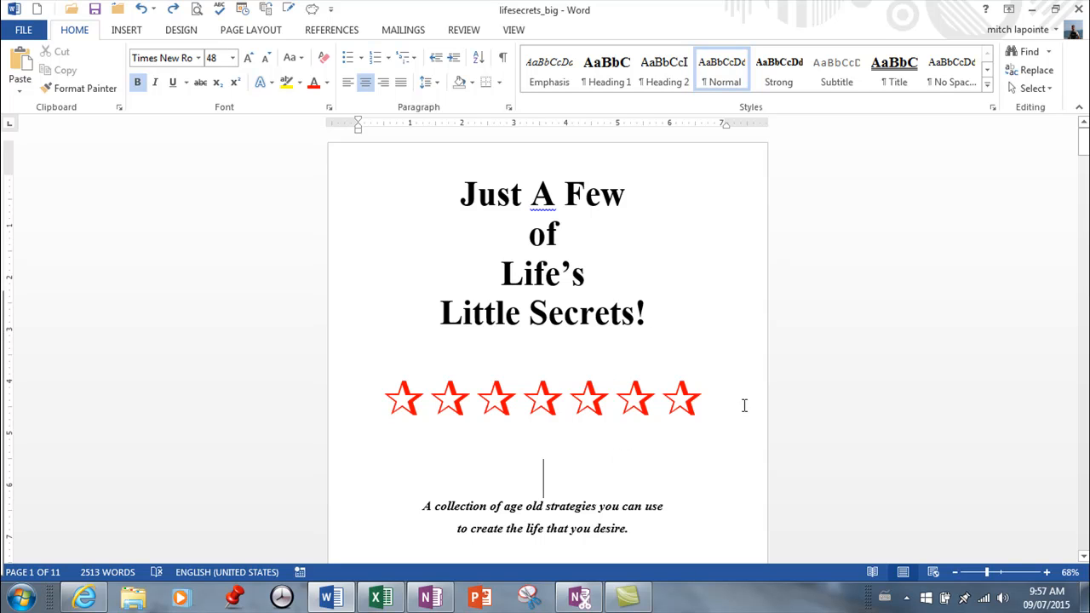
scroll(down, 3)
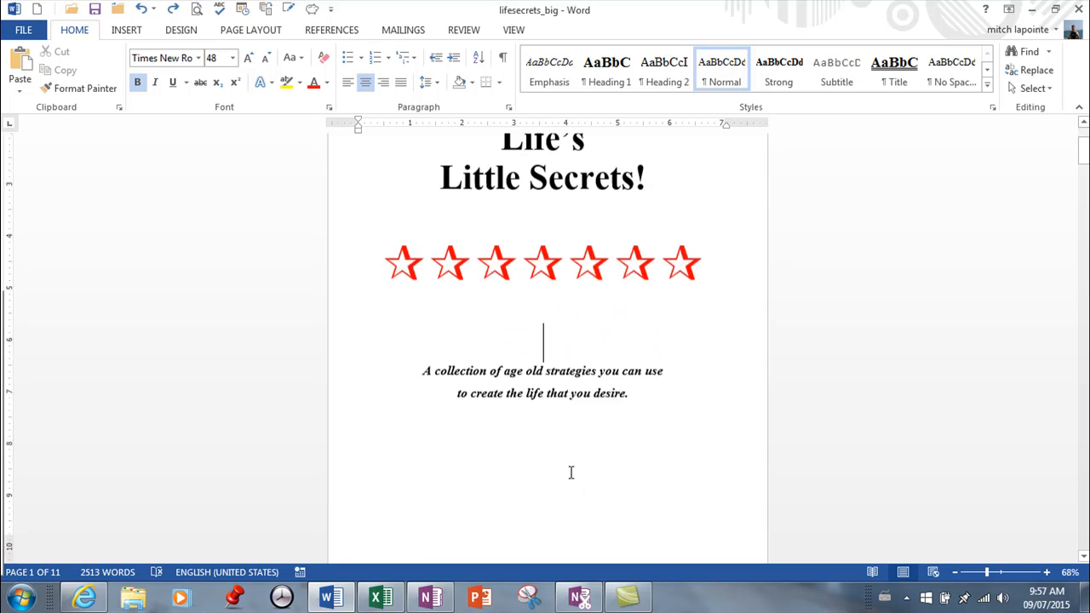
scroll(down, 3)
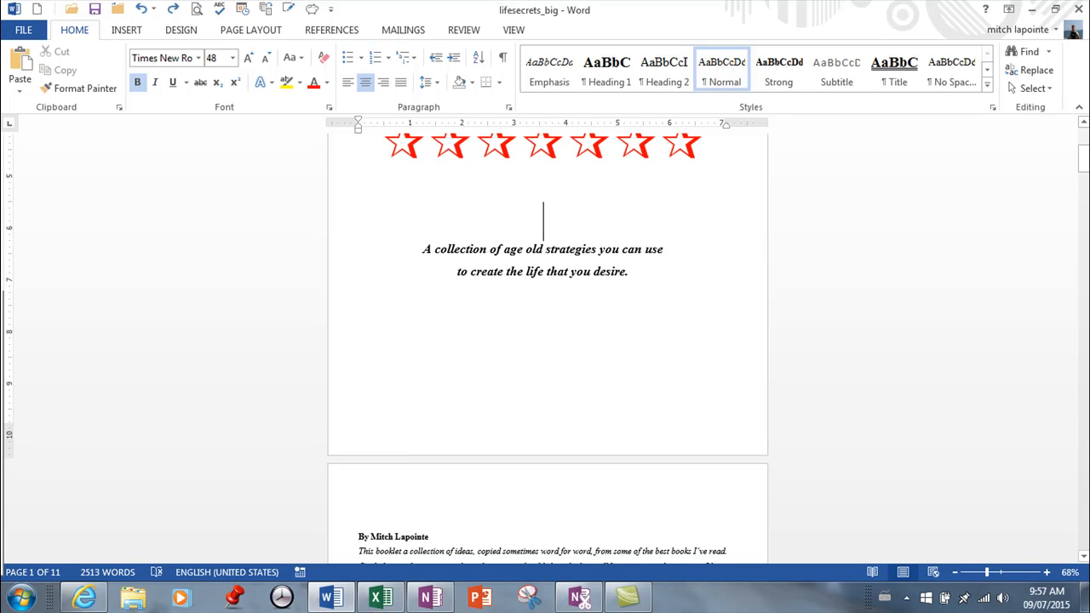
scroll(down, 3)
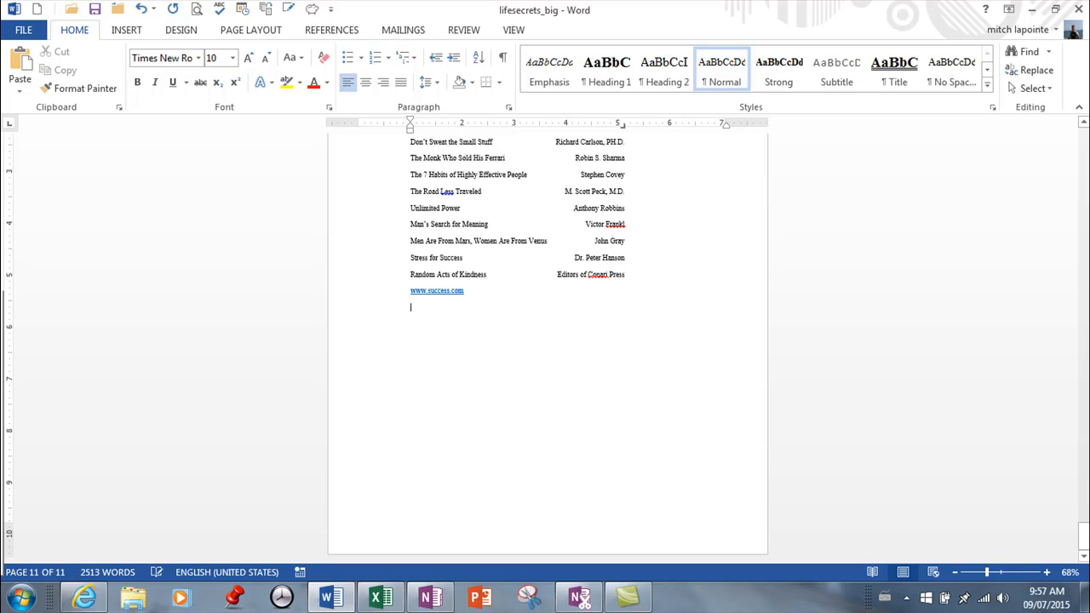
text(i)
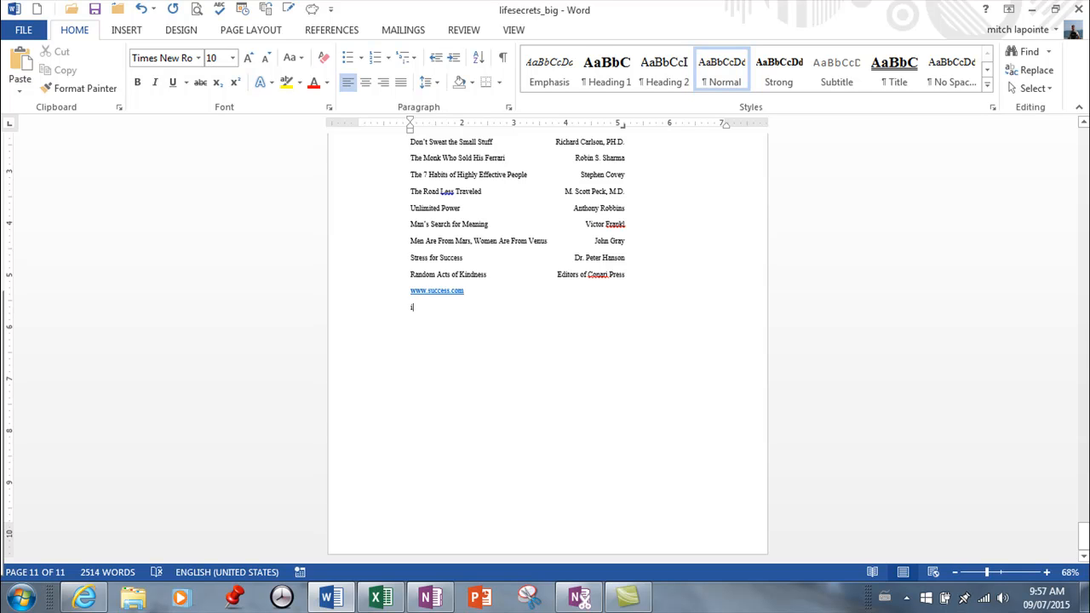
text(I)
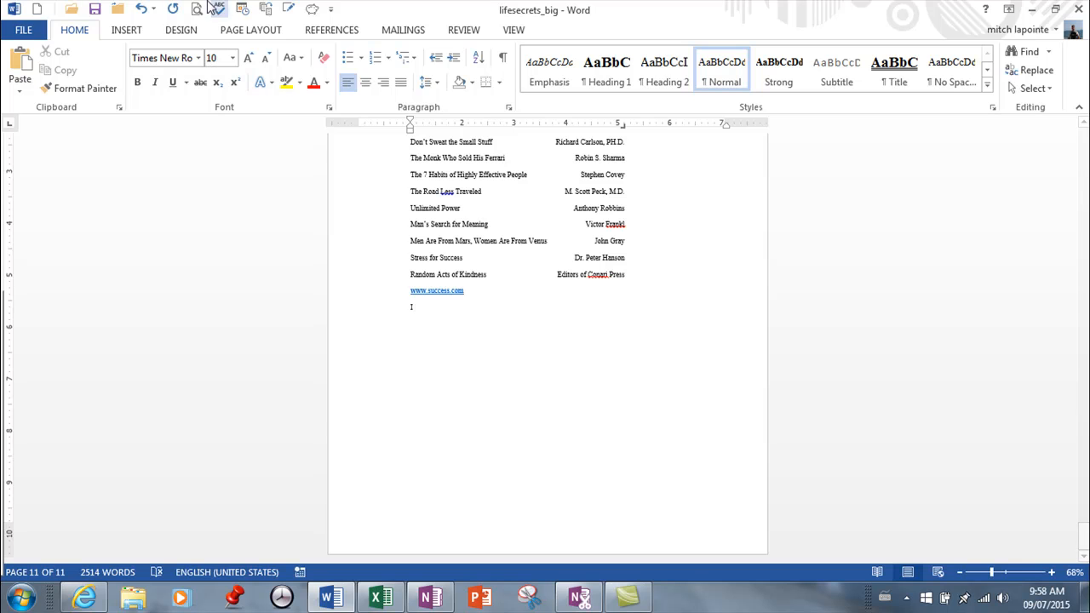
click(23, 29)
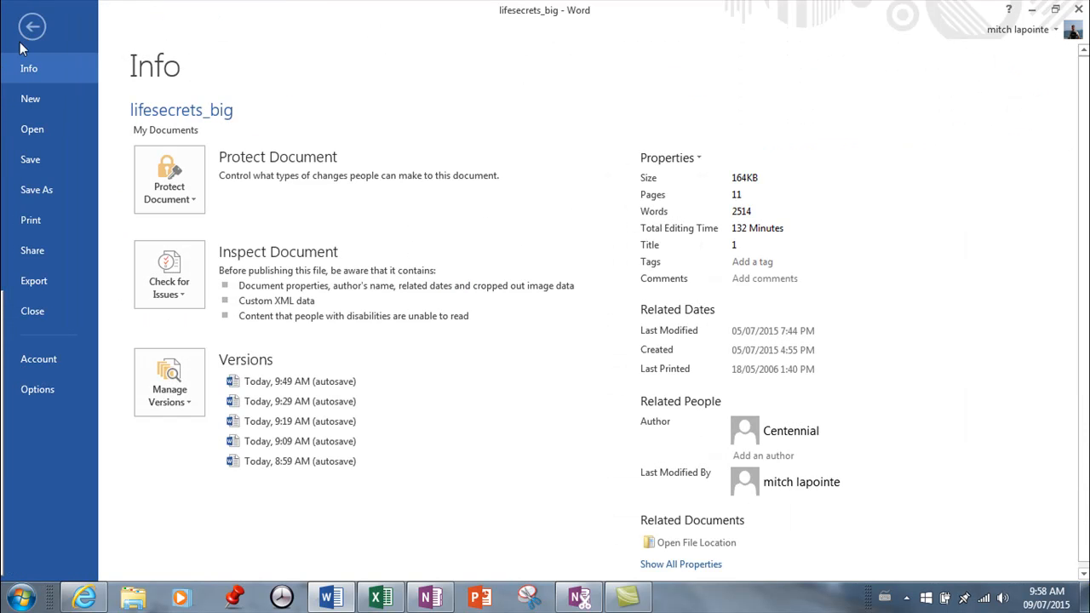
Go to Word Options, Proofing page, and launch AutoCorrect Options.
click(38, 389)
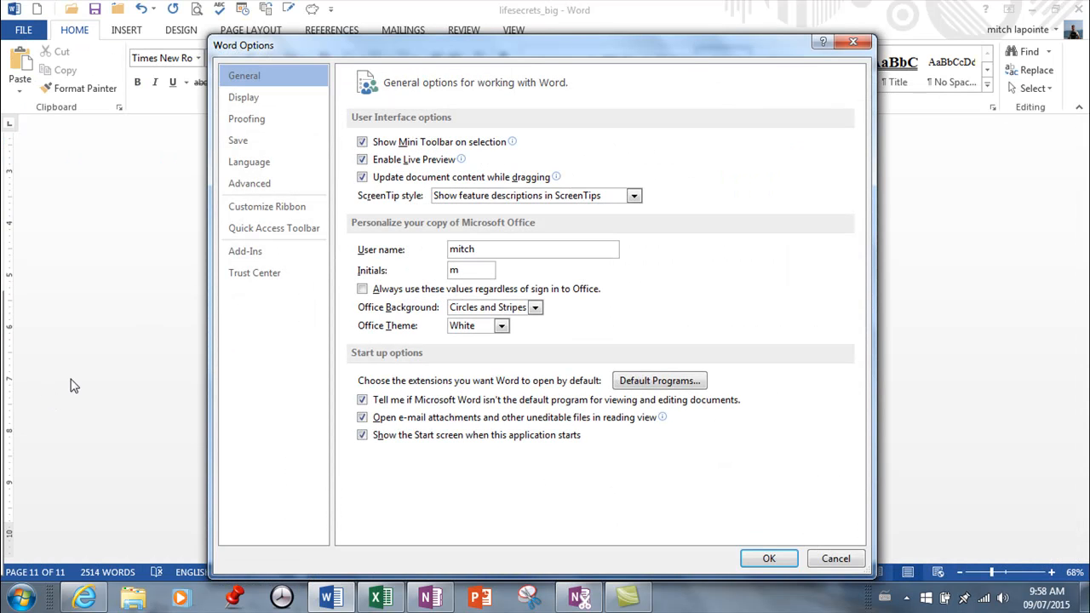
click(246, 118)
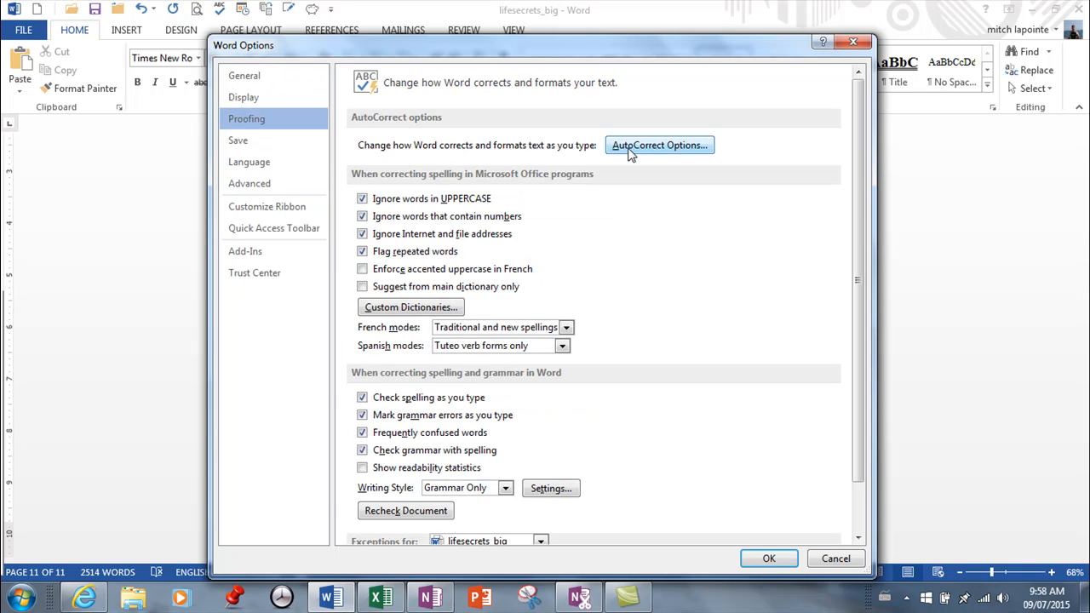
click(658, 145)
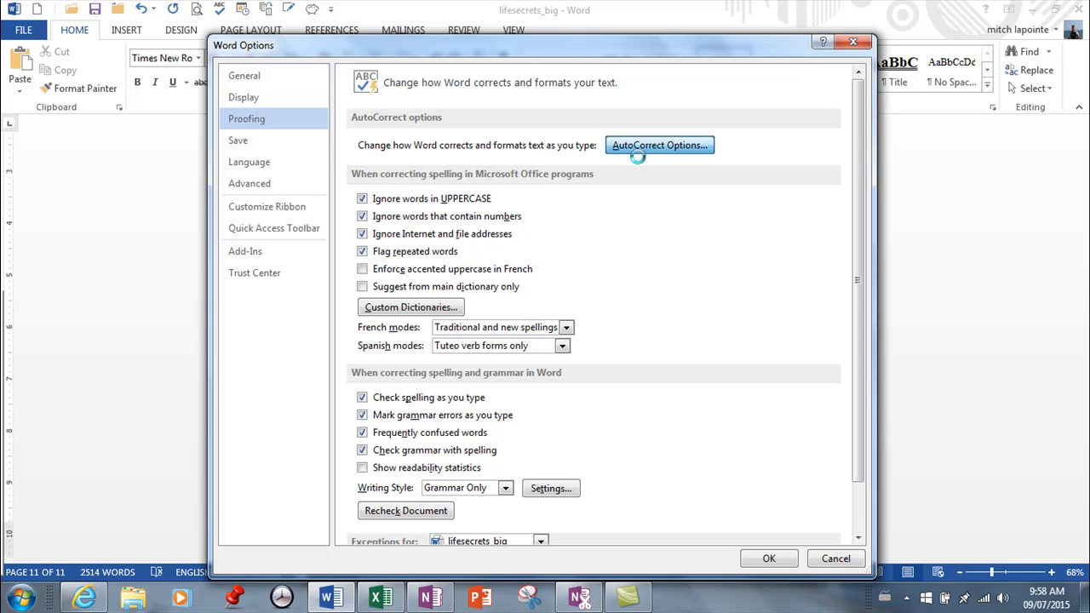
Browse the AutoCorrect replacement list past 'boxs' and 'bve', then select the Replace box.
click(659, 144)
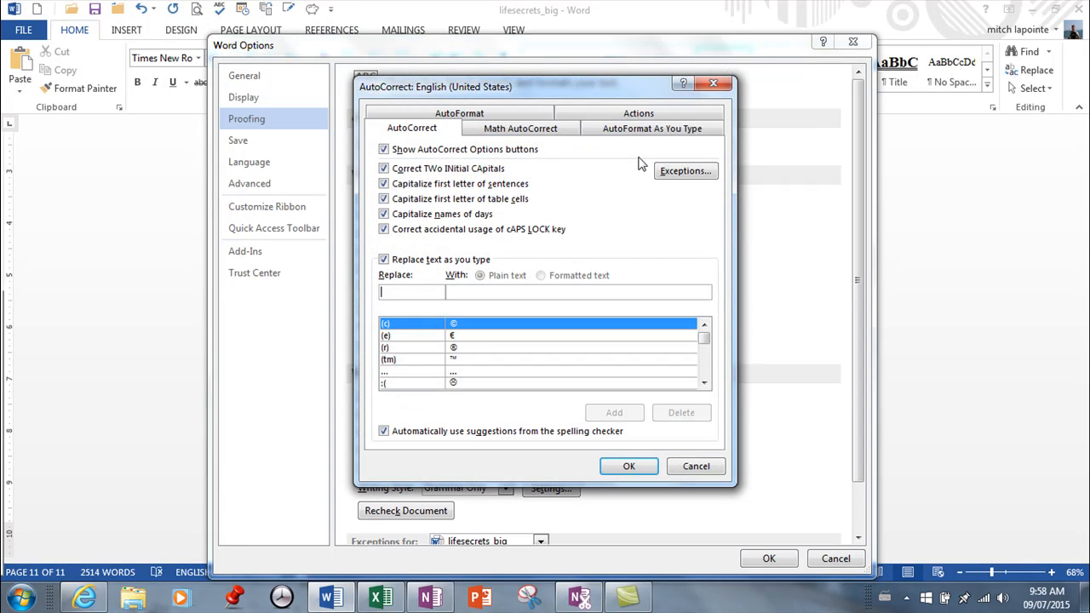
mouse_move(429, 332)
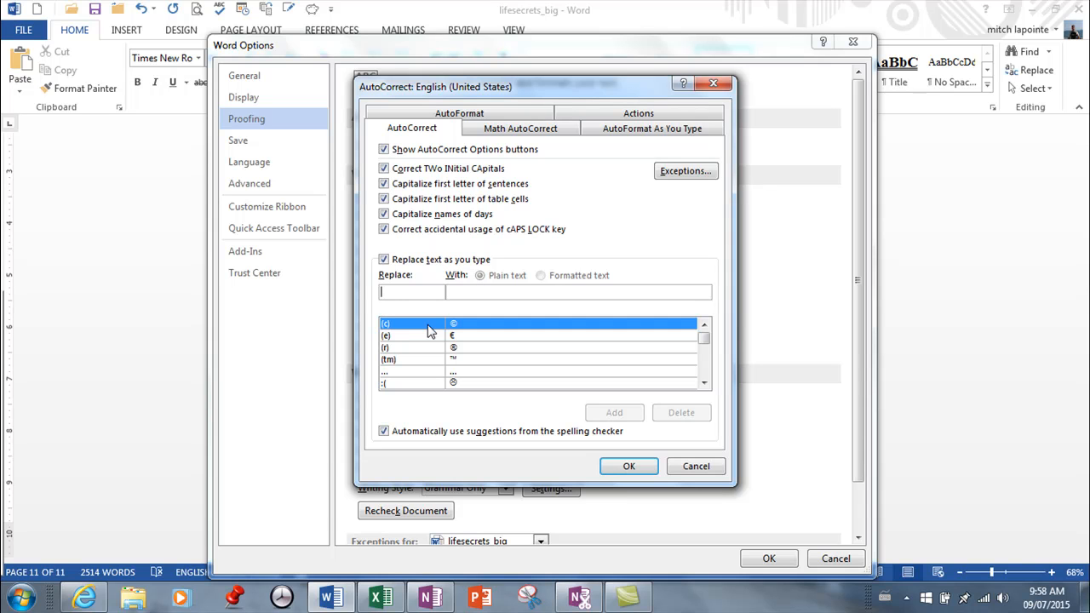
mouse_move(401, 324)
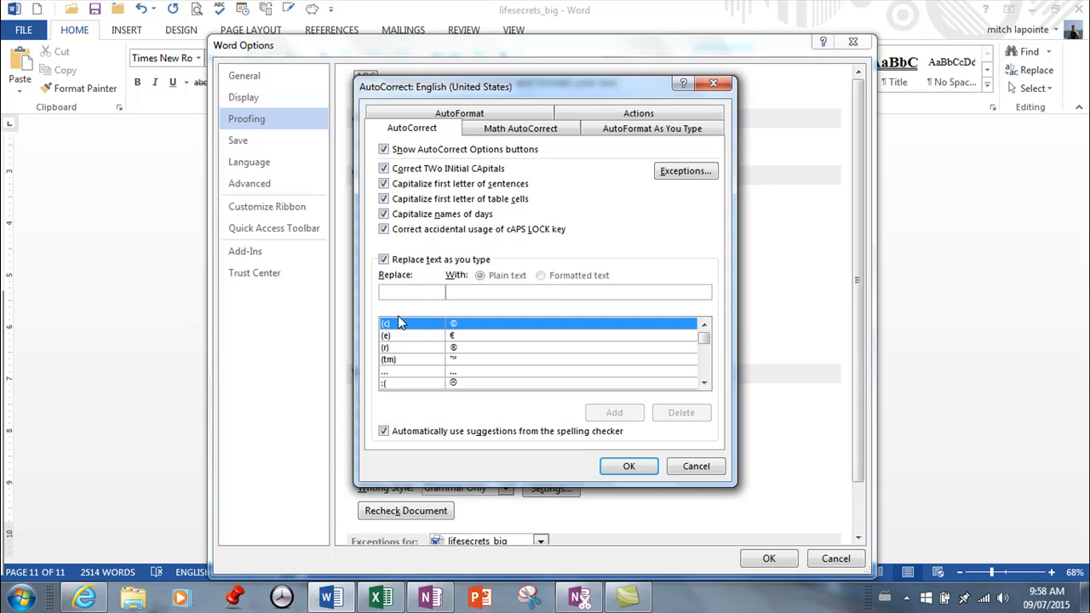
mouse_move(464, 364)
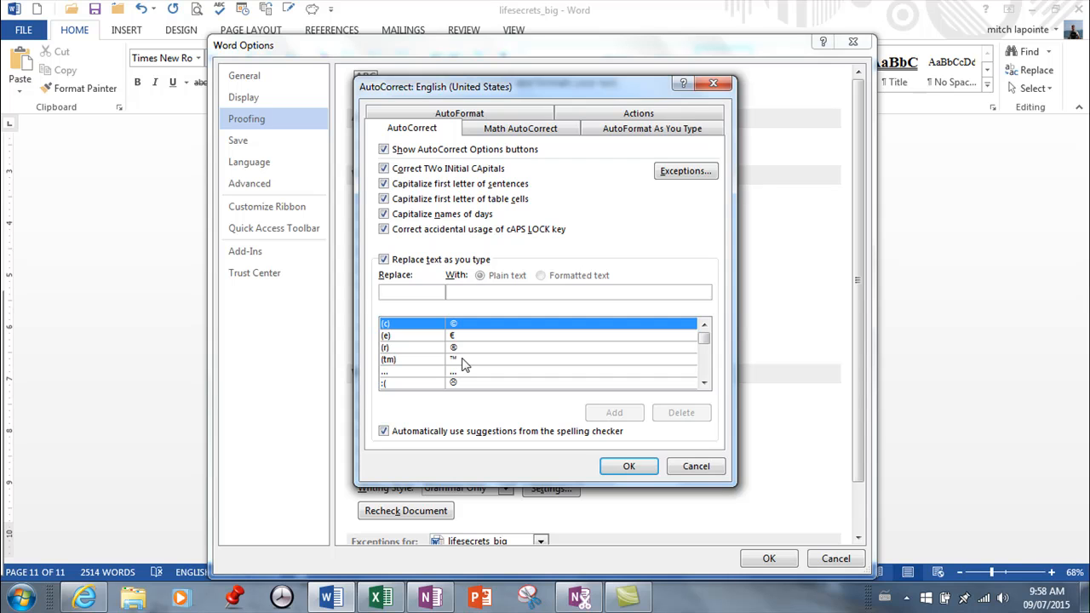
click(704, 382)
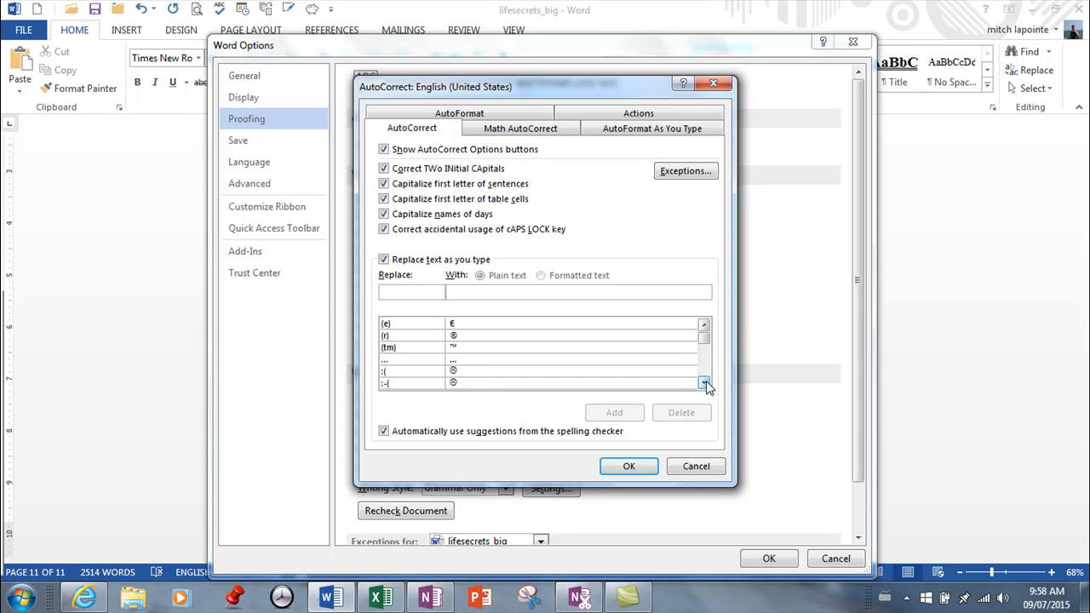
click(704, 382)
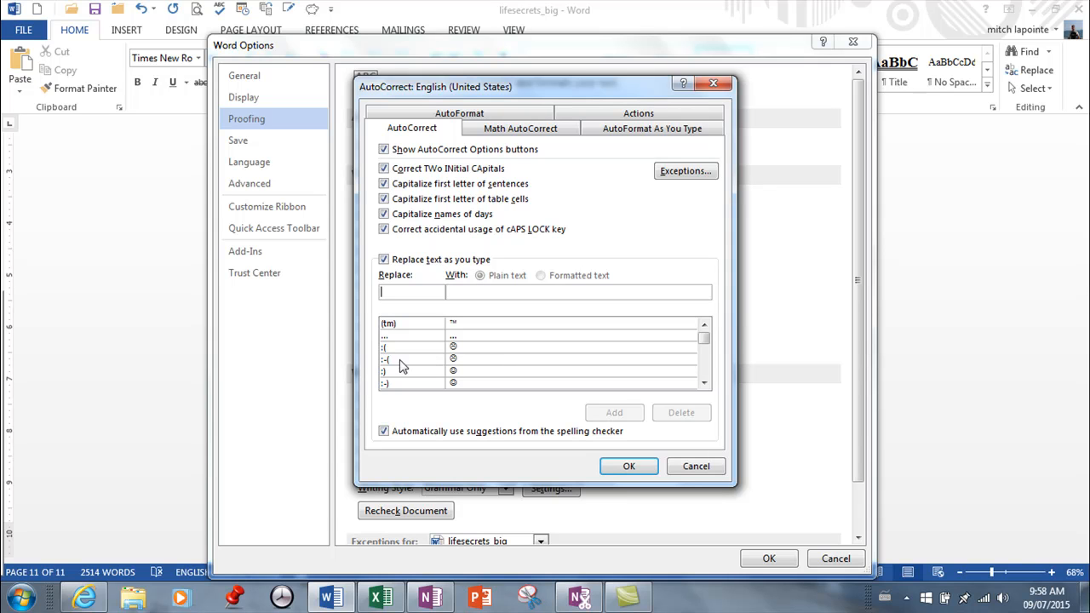
mouse_move(479, 400)
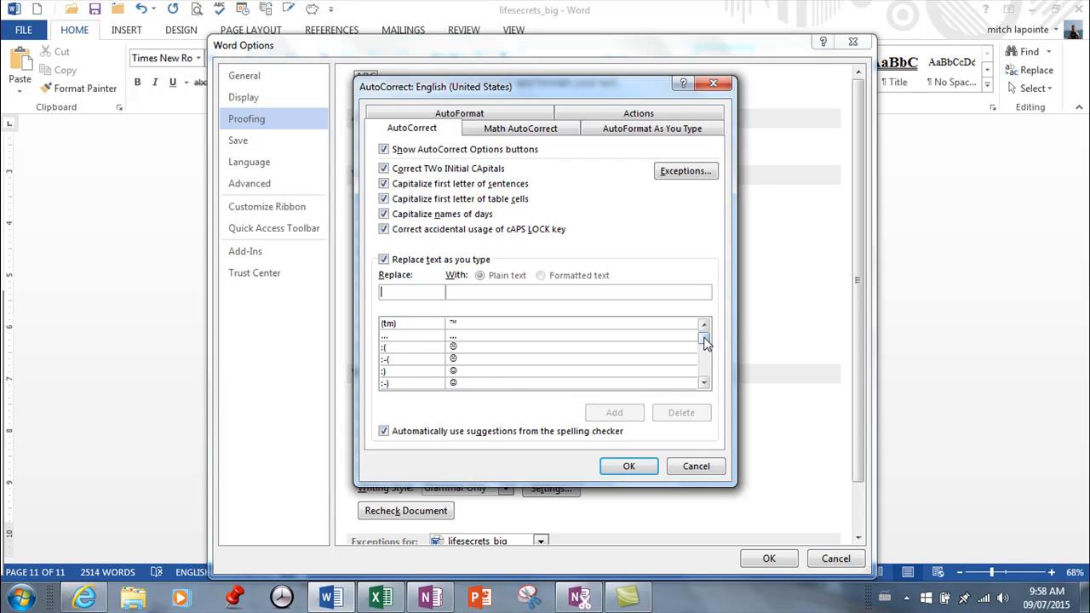
click(704, 341)
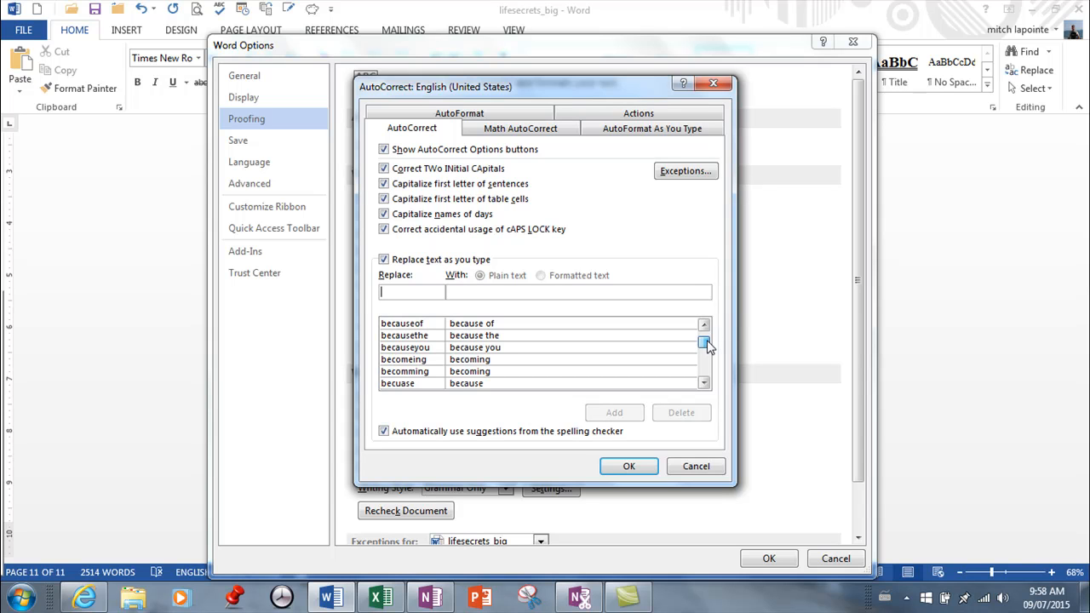
click(704, 344)
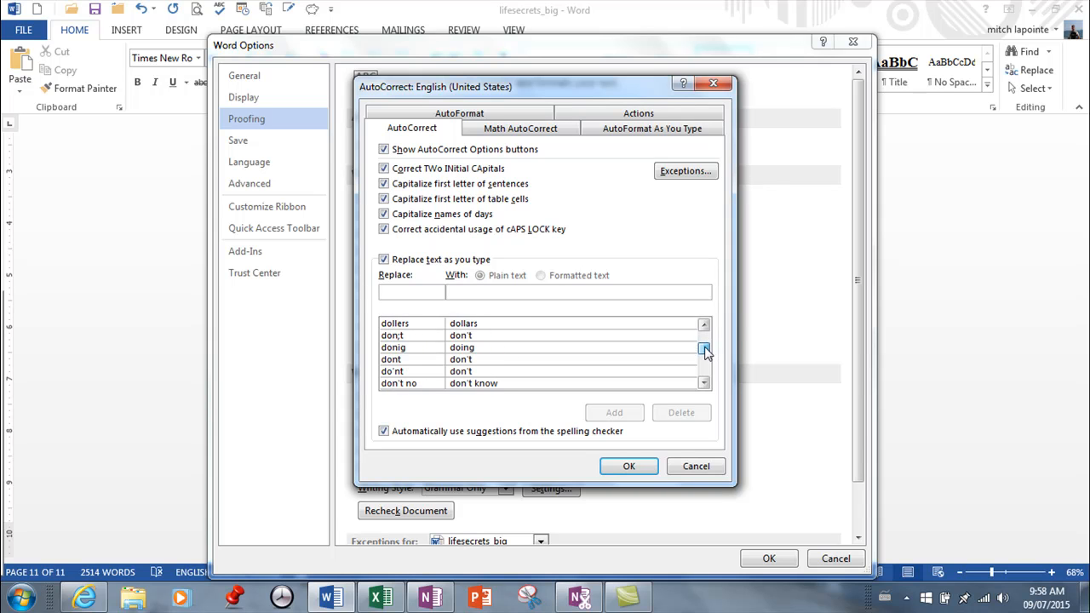
click(705, 347)
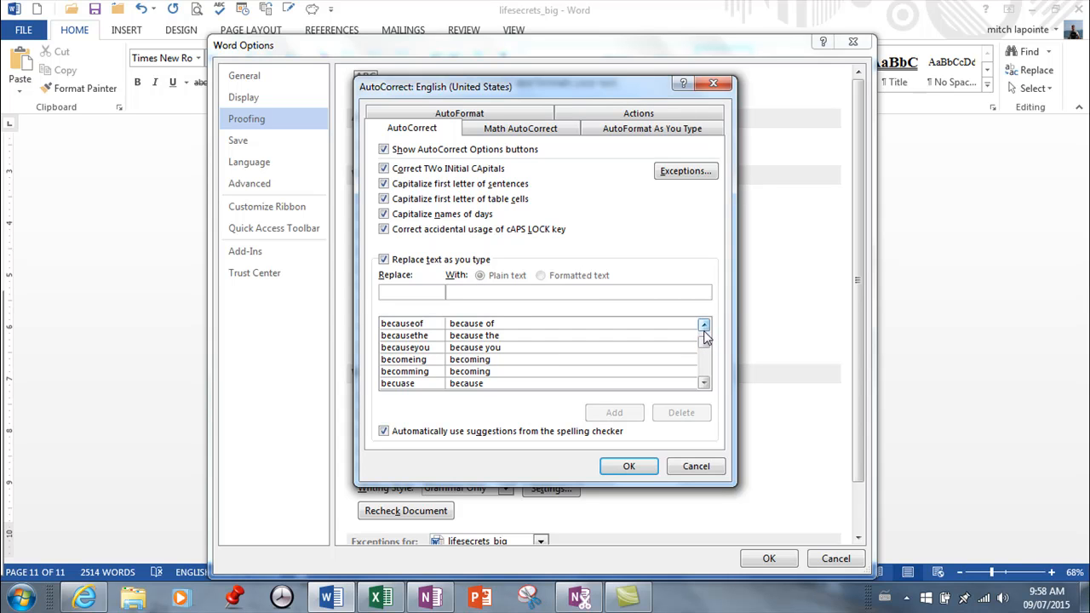
click(703, 325)
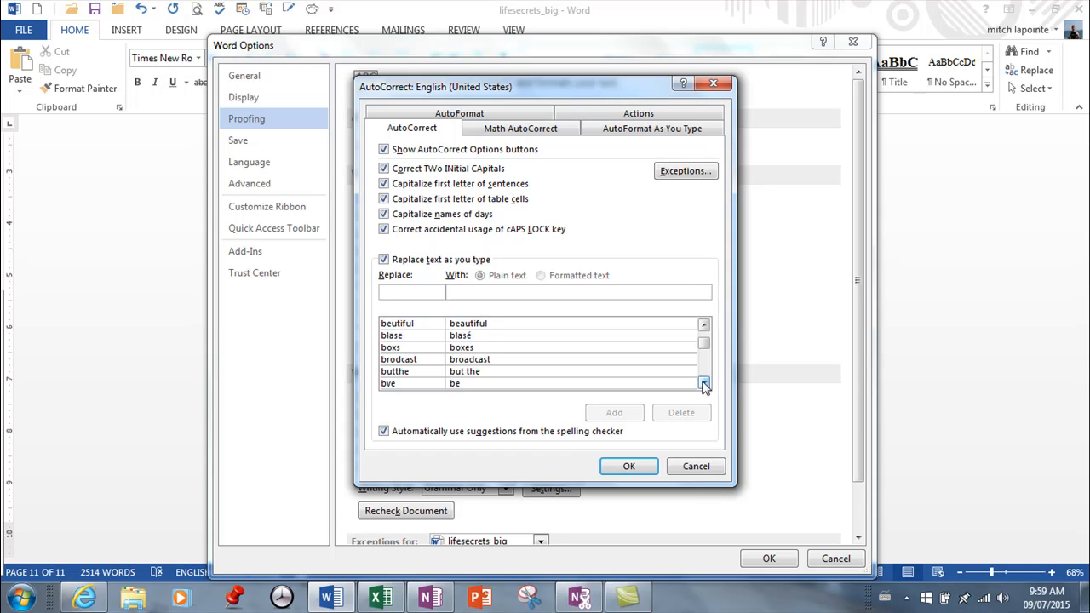
click(703, 384)
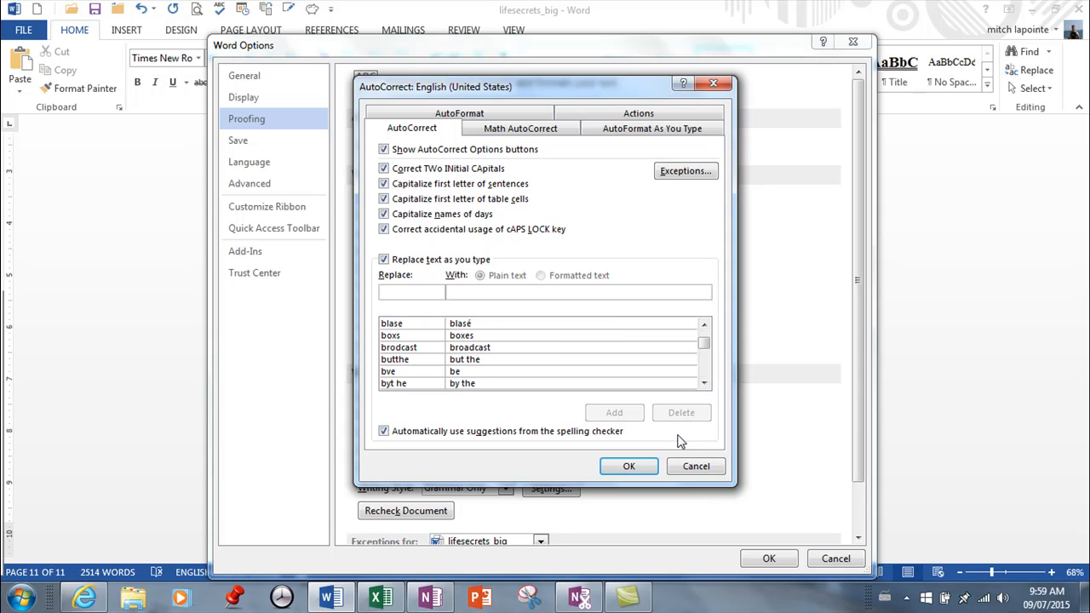
mouse_move(728, 294)
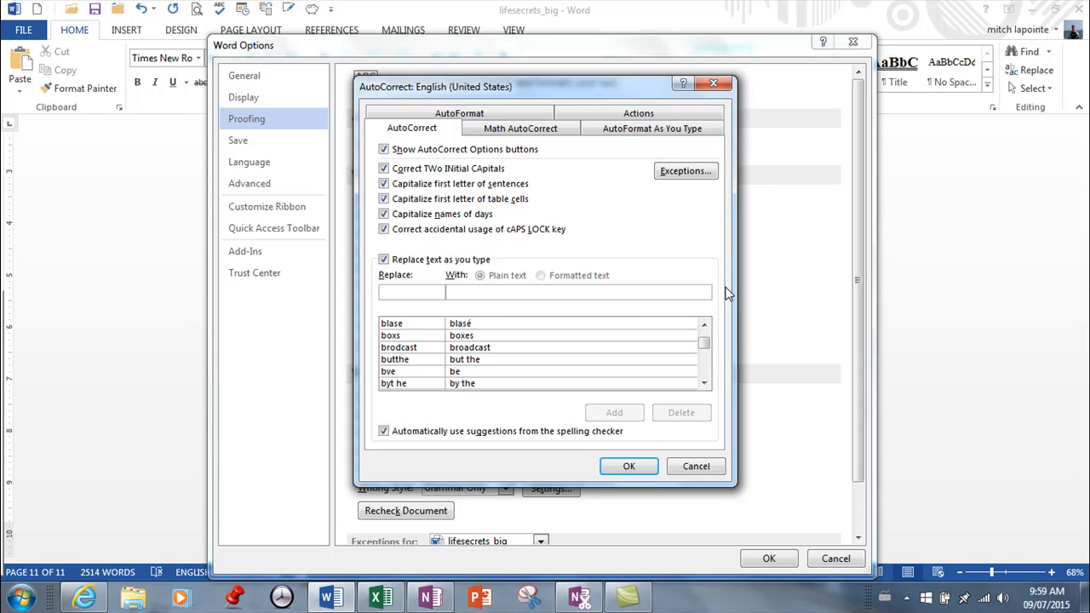
mouse_move(245, 330)
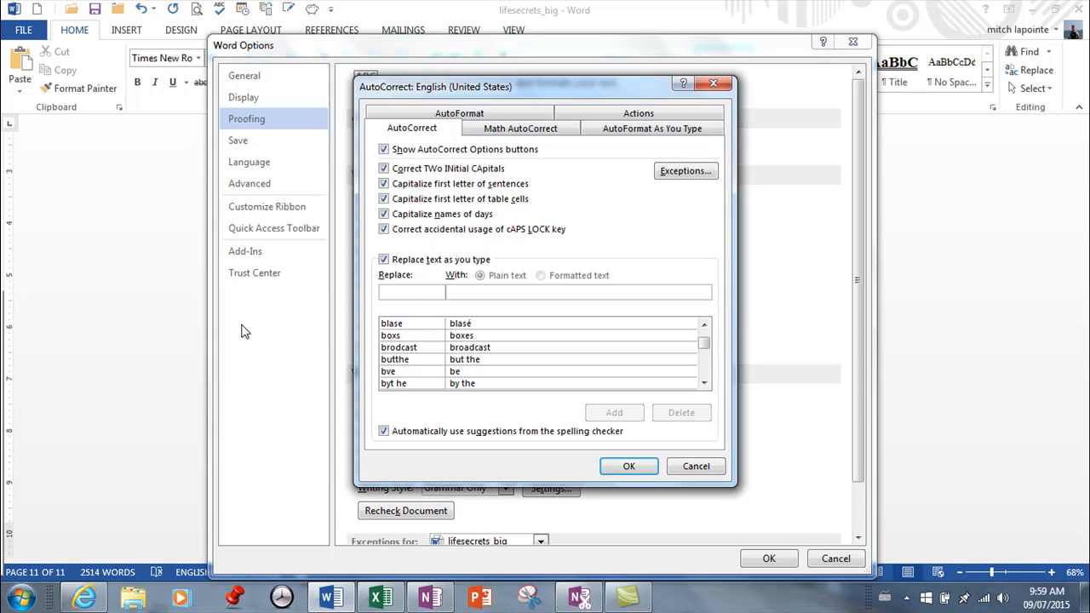
click(411, 291)
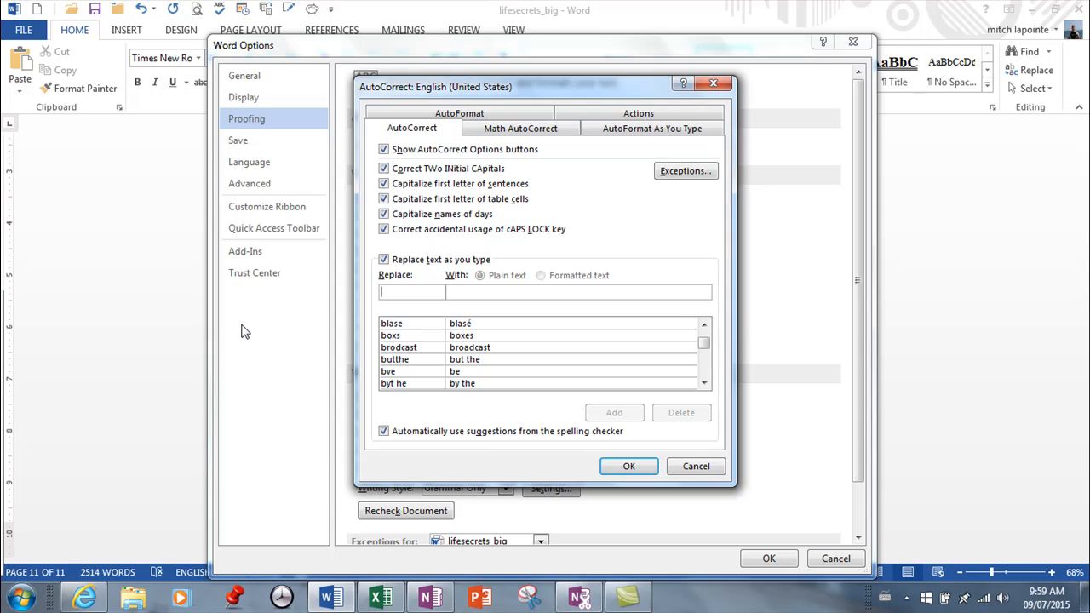
mouse_move(392, 286)
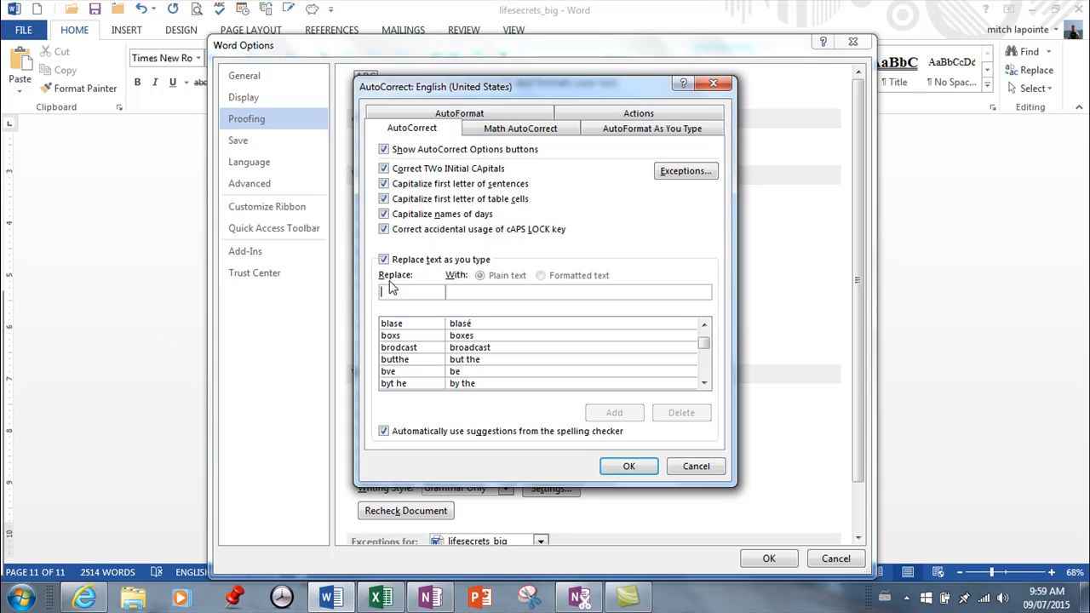
mouse_move(404, 292)
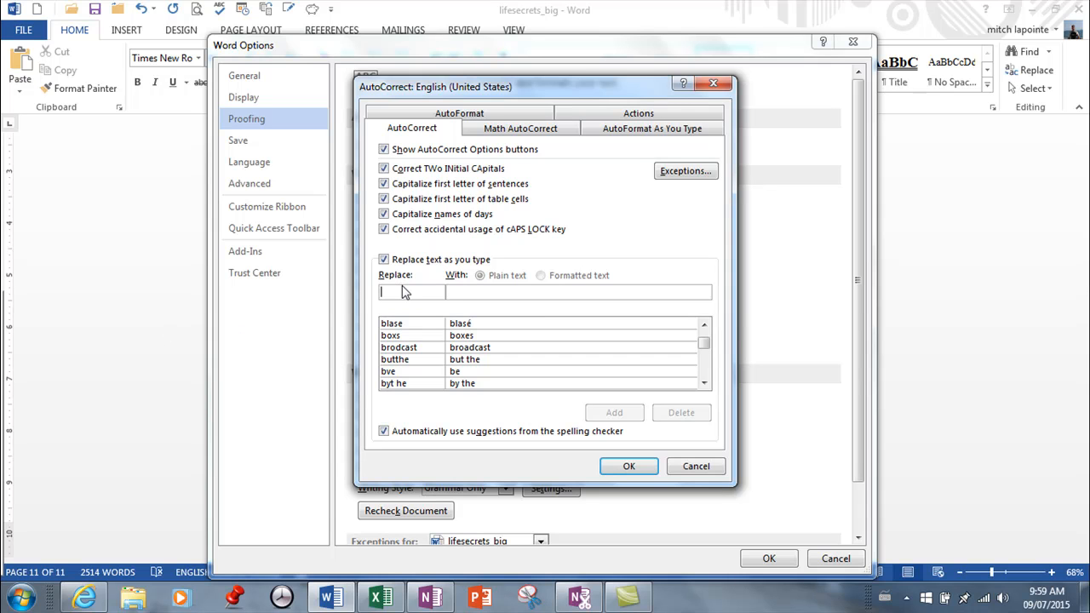
Enter 'buisness' in Replace and 'business' in With, then add the entry.
text(buisness)
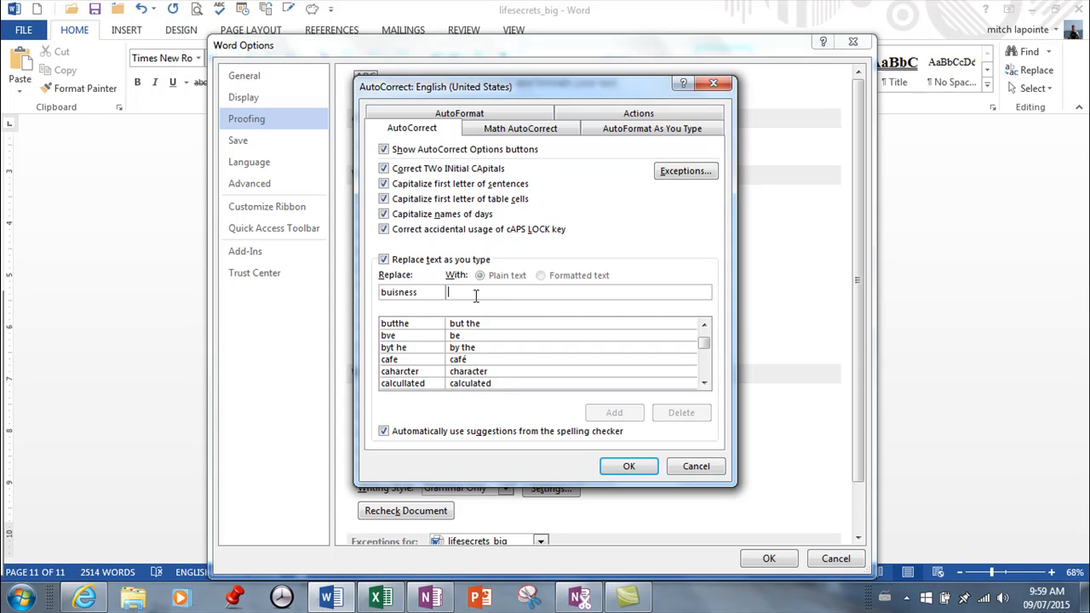
text(busin)
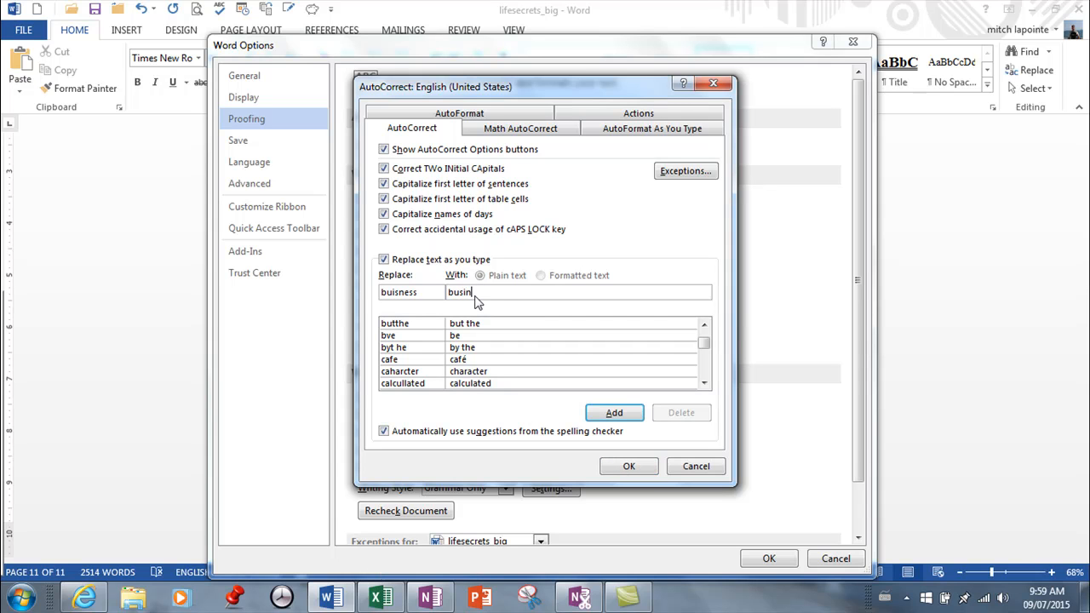
text(ess)
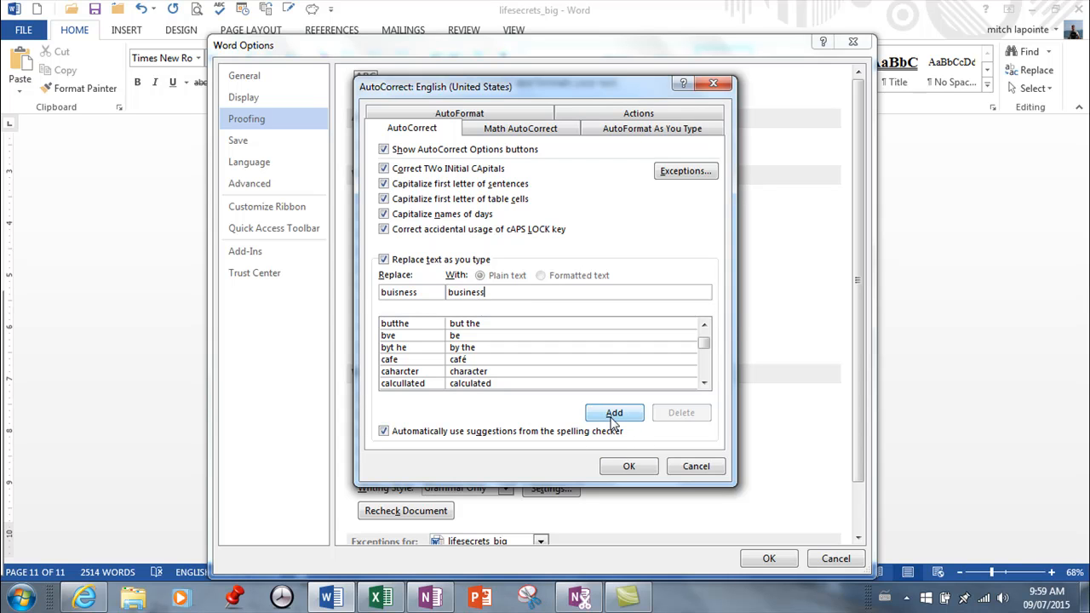
click(614, 413)
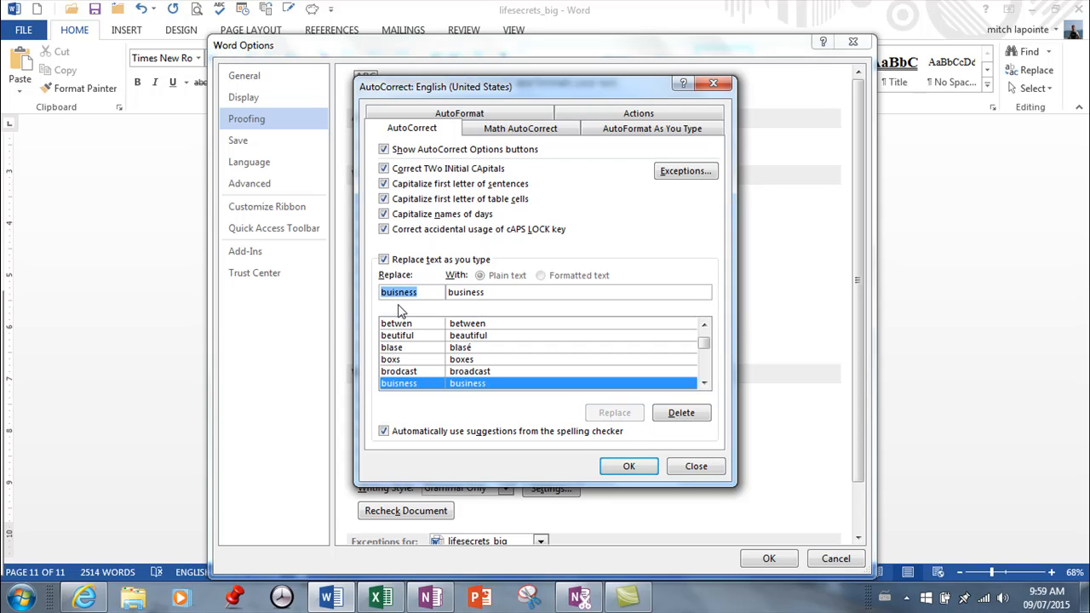
mouse_move(532, 332)
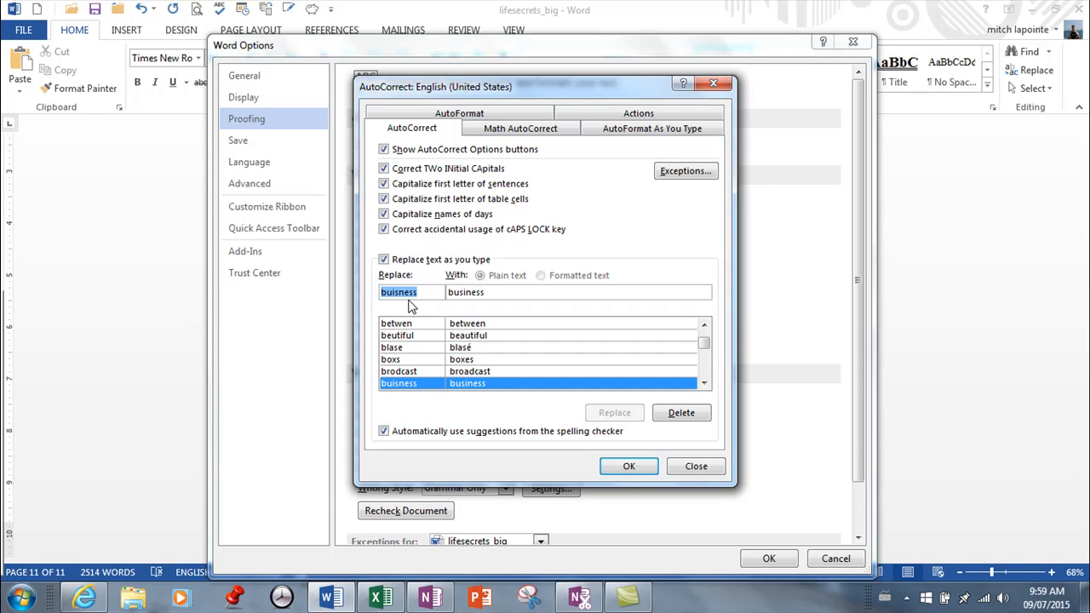
Add an AutoCorrect entry replacing 'ds' with 'District School Board of Niagara' and close AutoCorrect.
text(d)
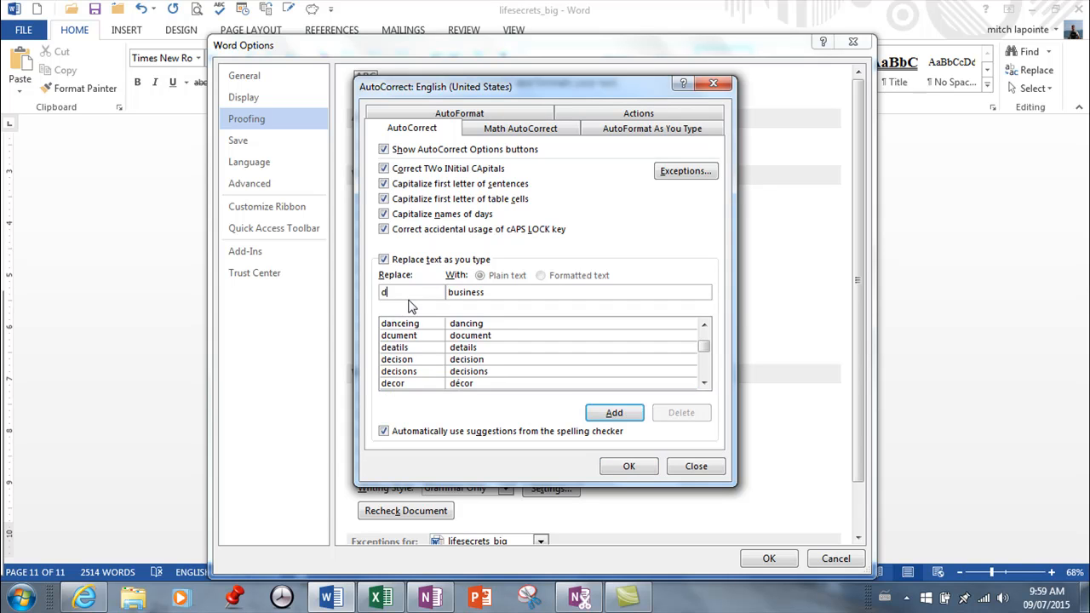
text(sb)
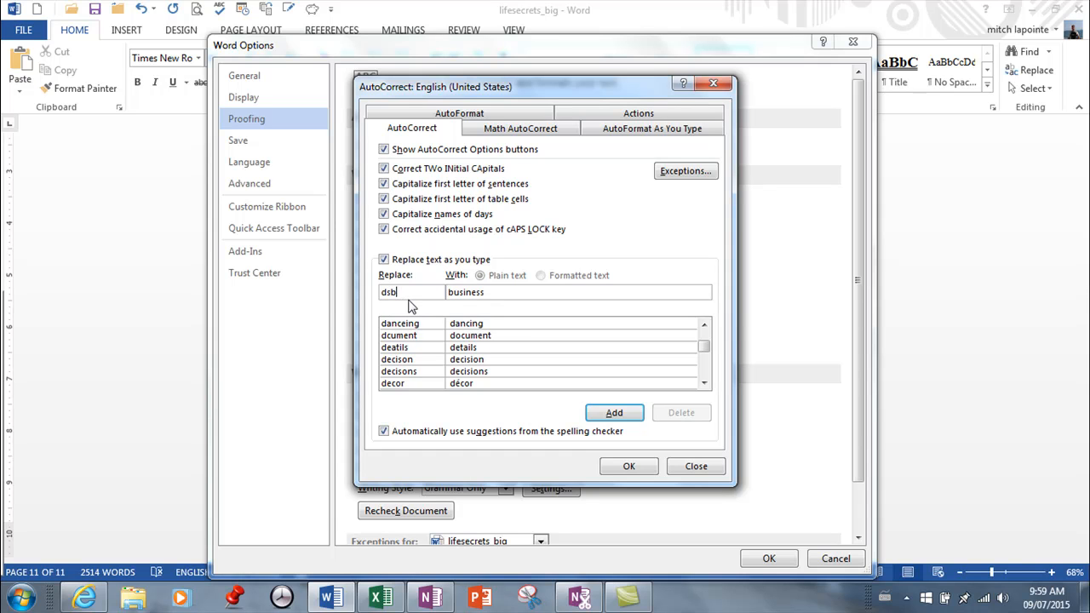
key(Backspace)
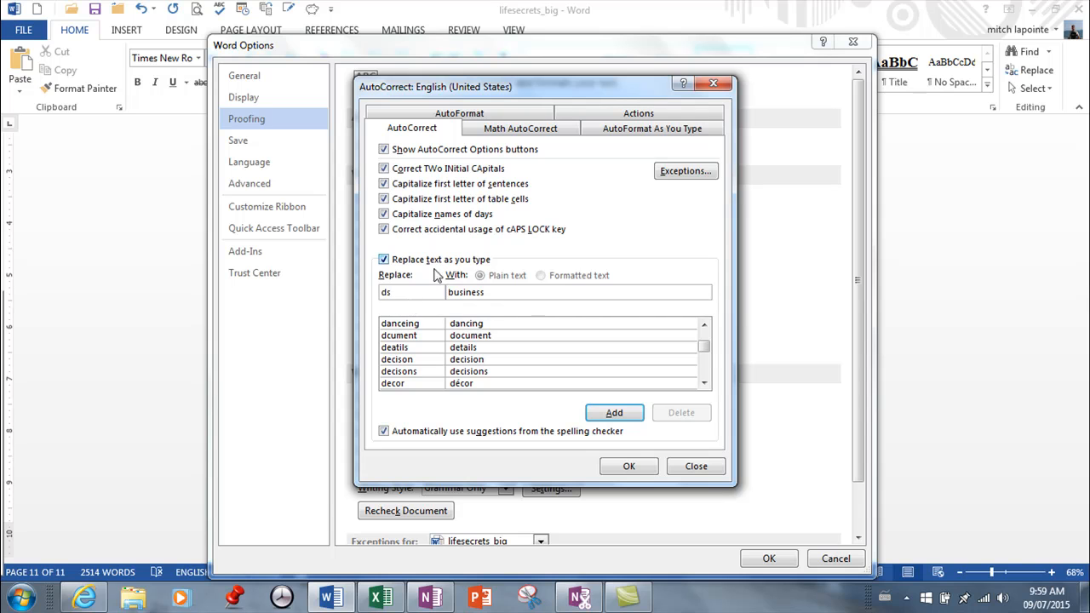
text(dp)
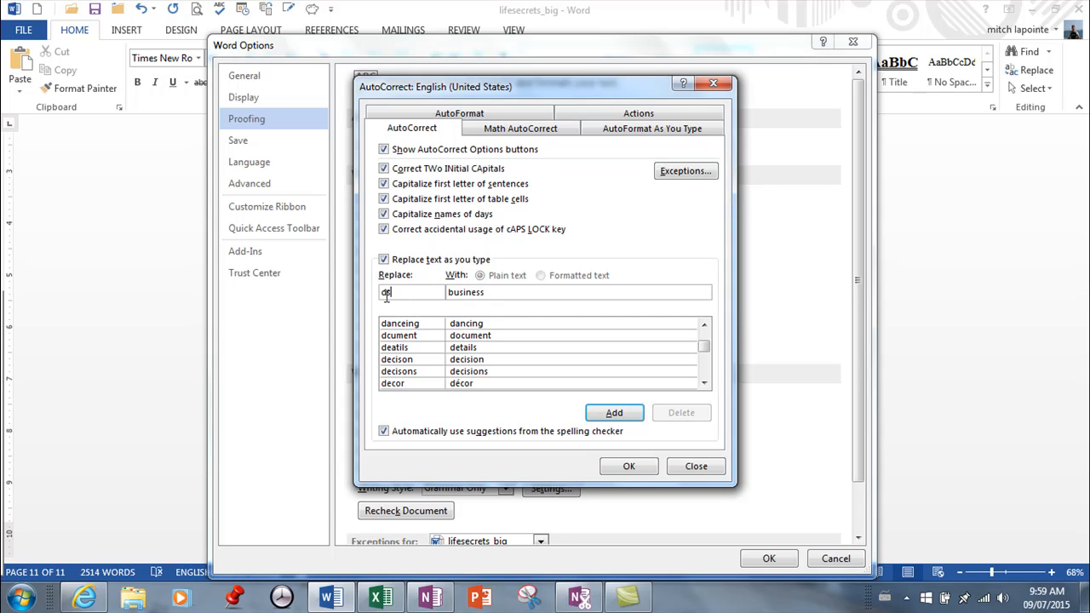
text(s)
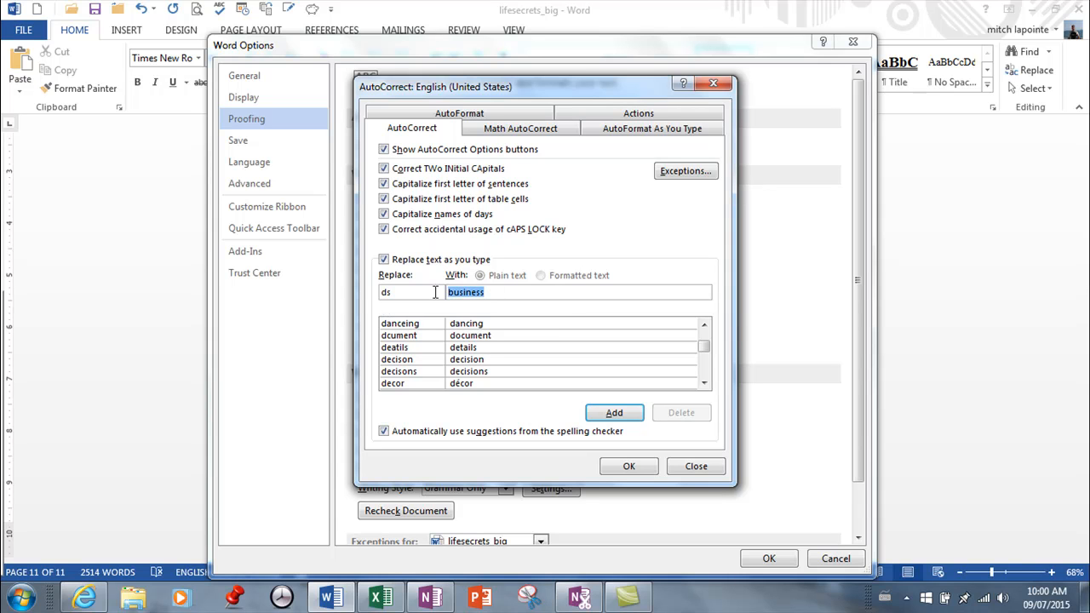
text(D)
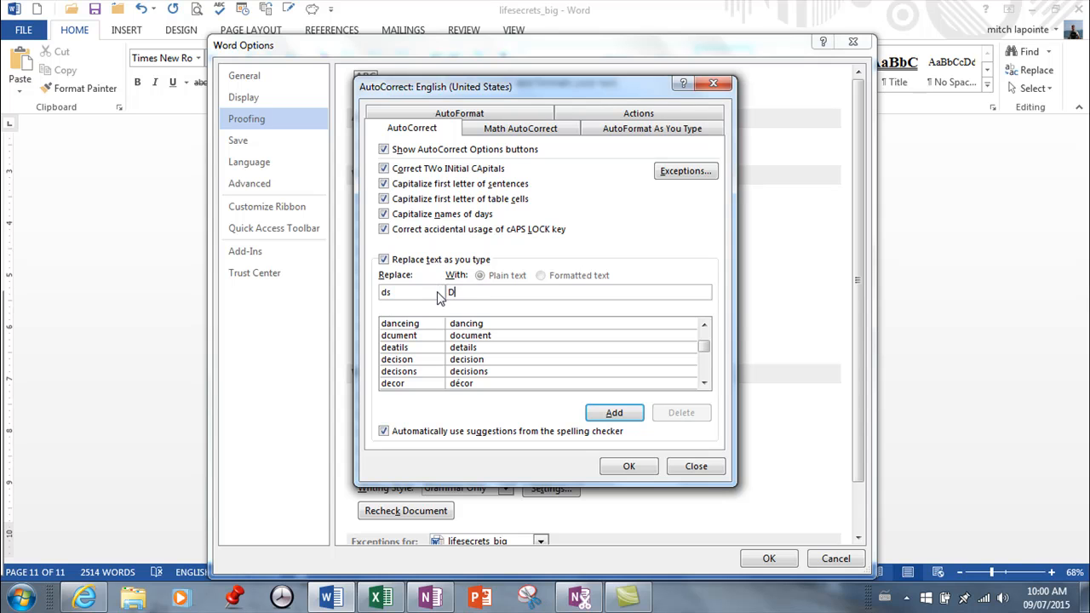
text(istrict S)
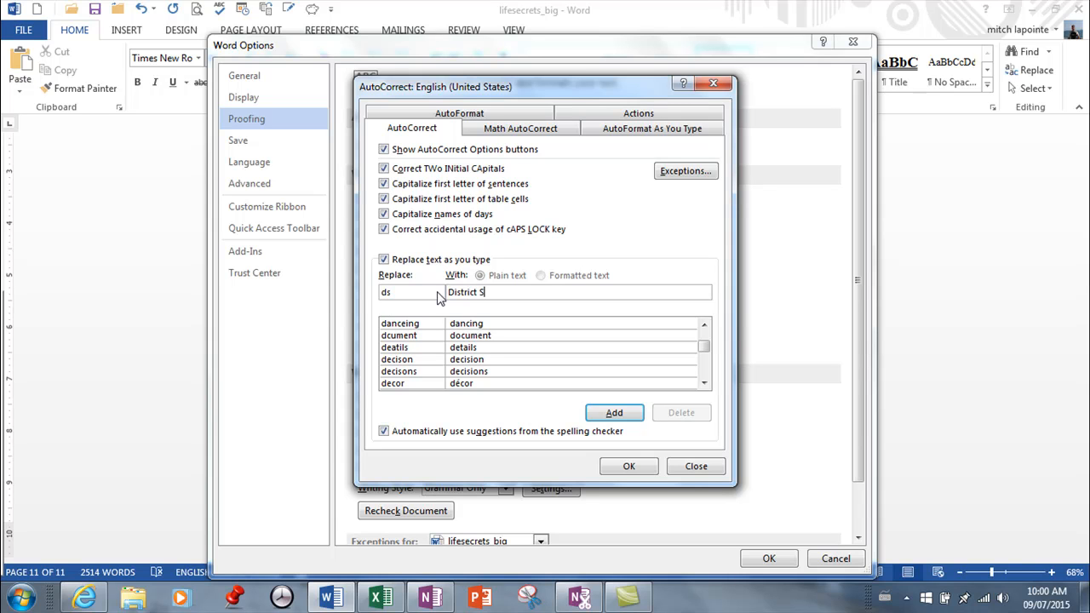
text(chool Board of Ni)
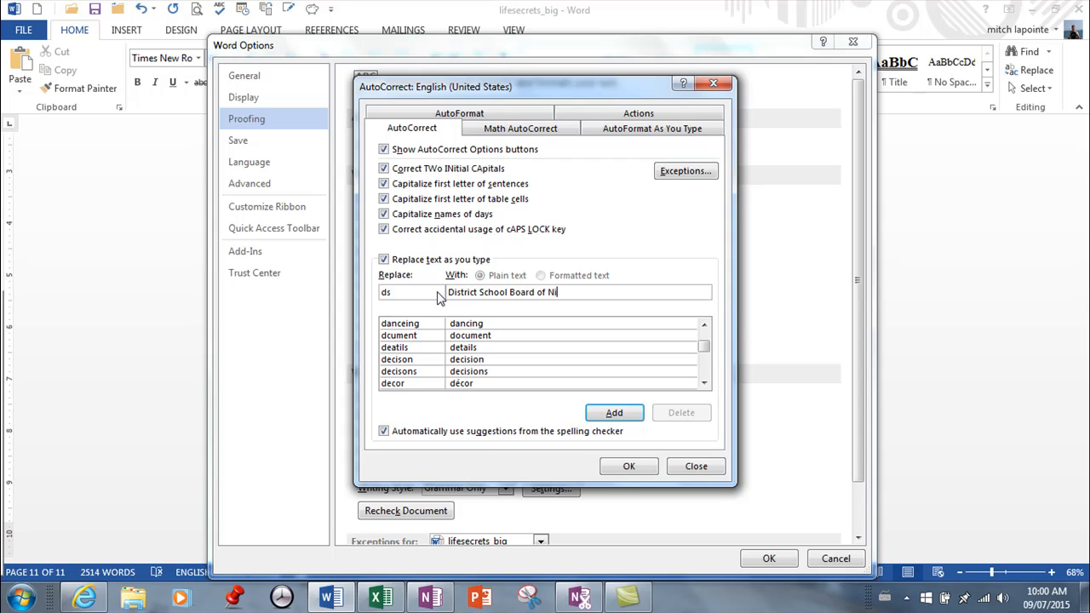
text(agara)
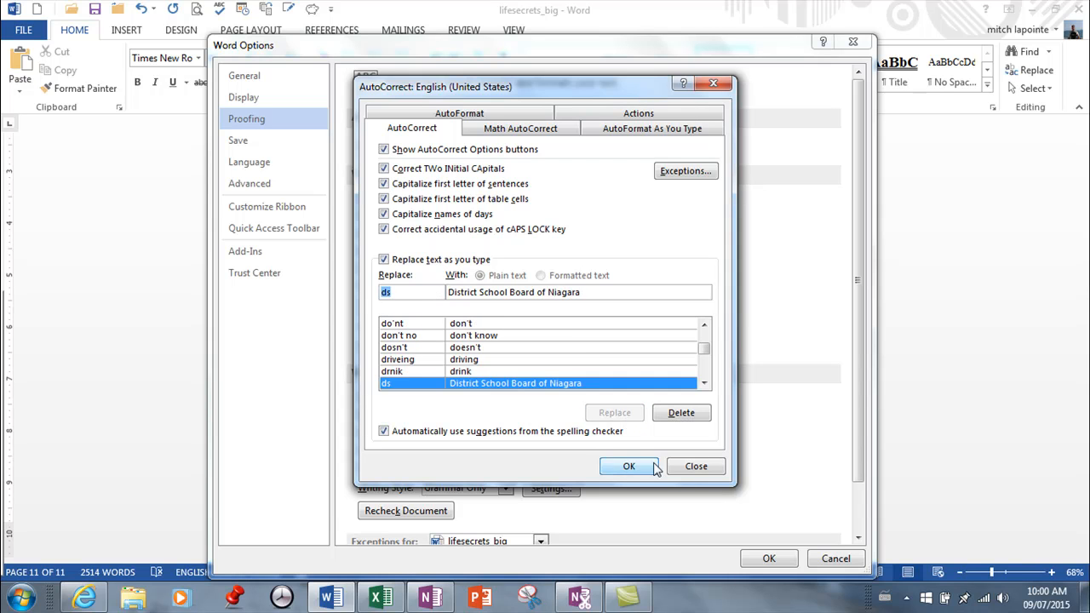
click(629, 466)
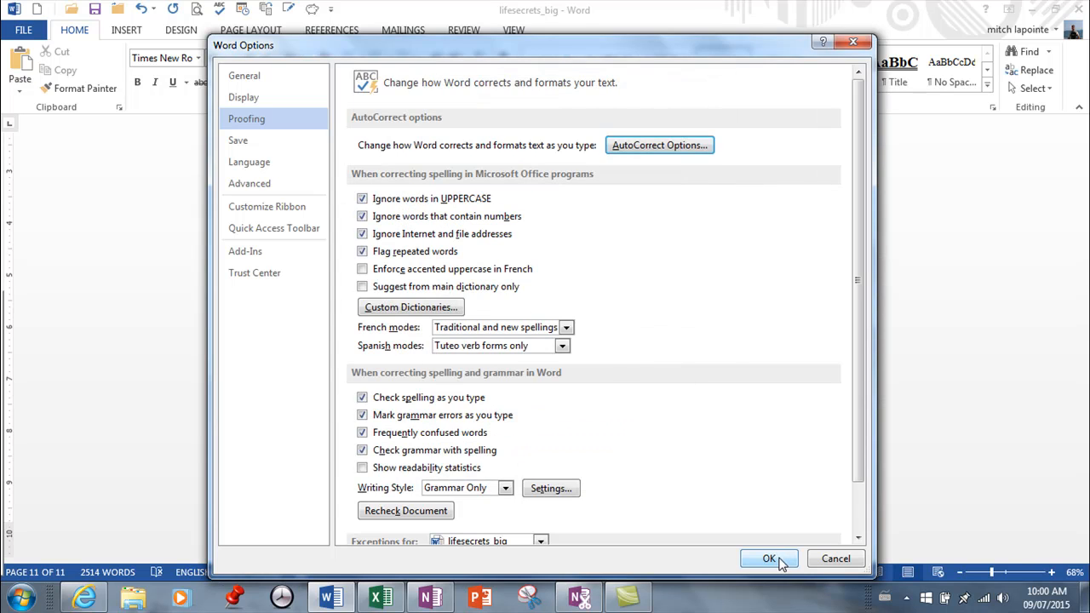
Close Word Options and type a sentence using 'ds' and 'buisness' to test autocorrection.
click(768, 558)
text(I wo)
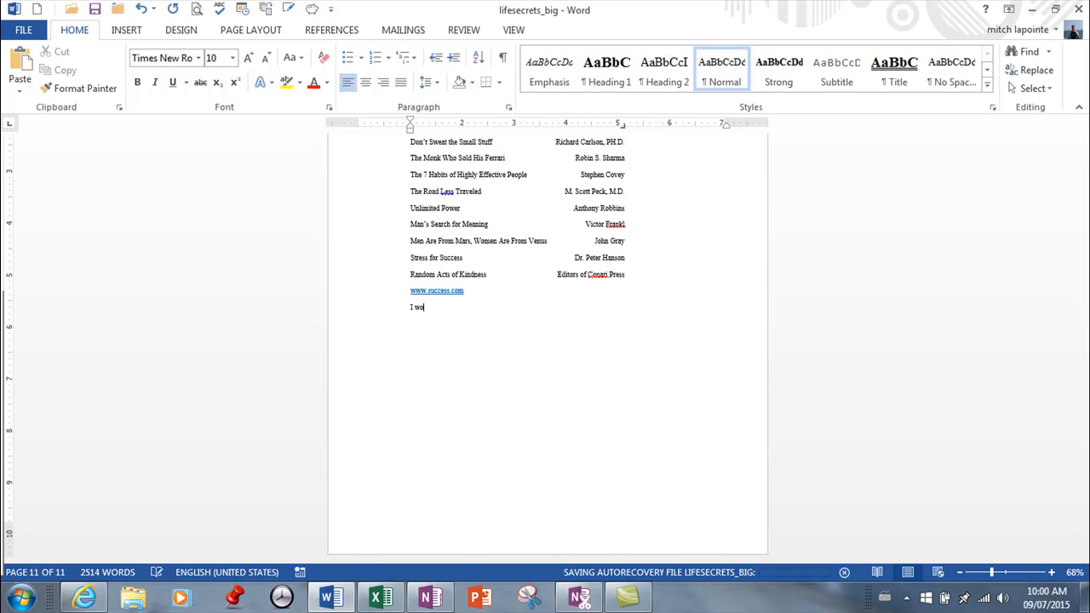
text(rk for d)
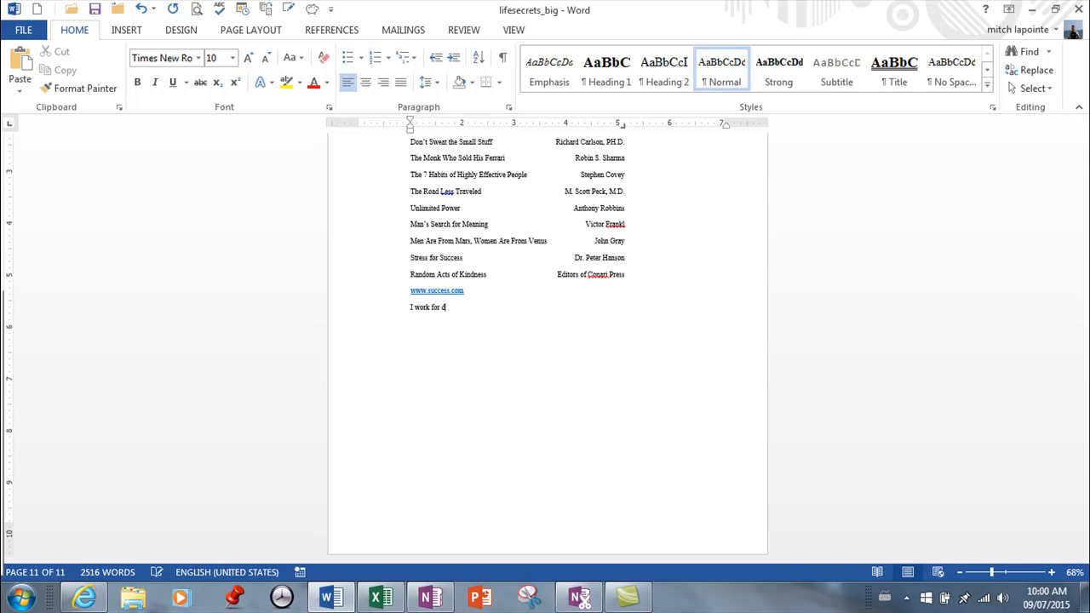
text(istrict School Board of Niagara)
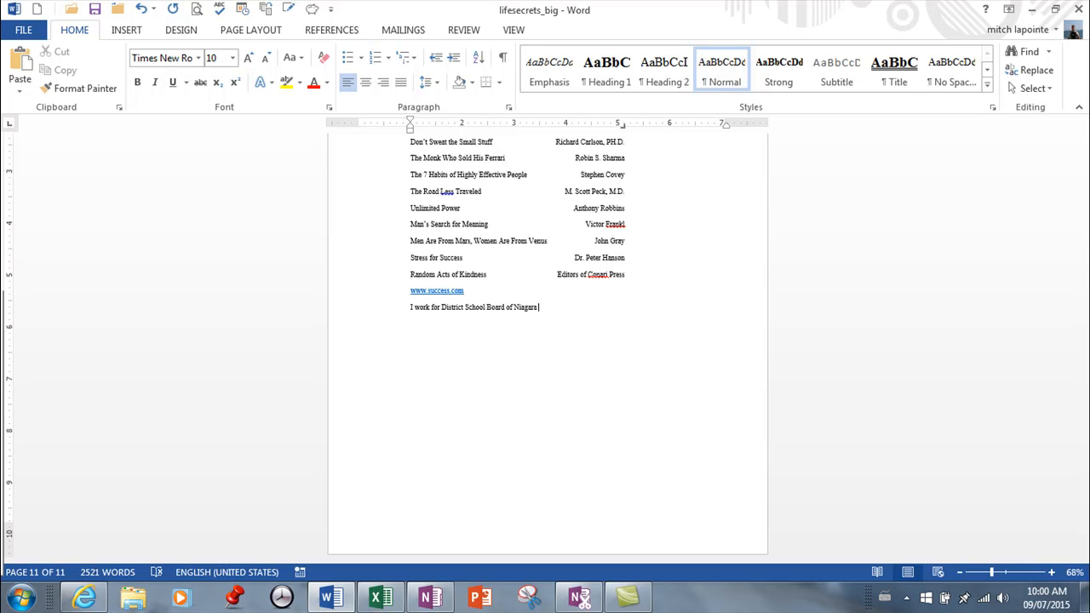
text(where I teach business)
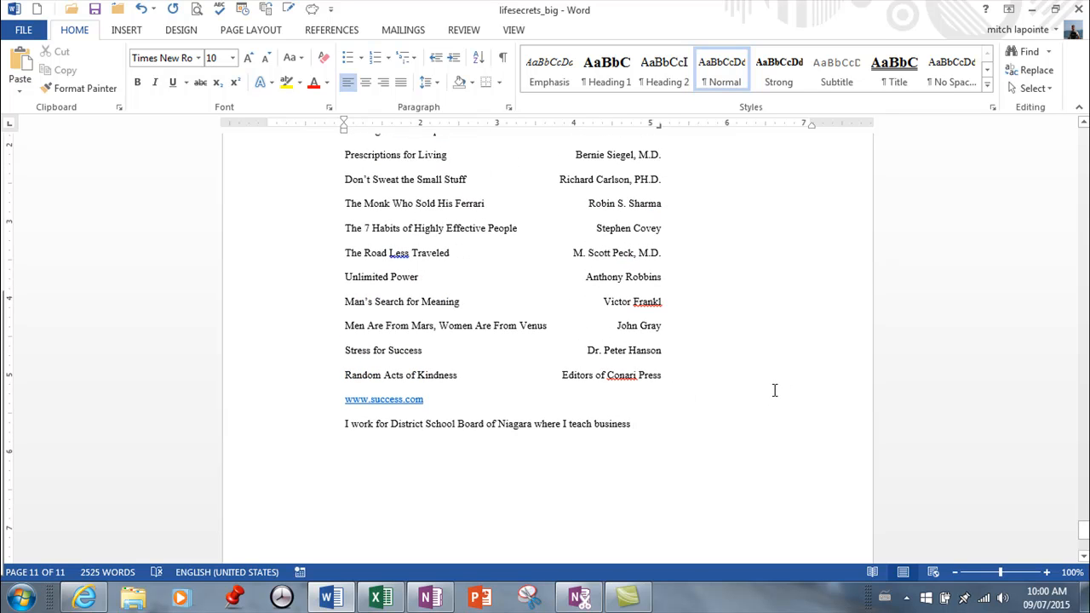
mouse_move(745, 429)
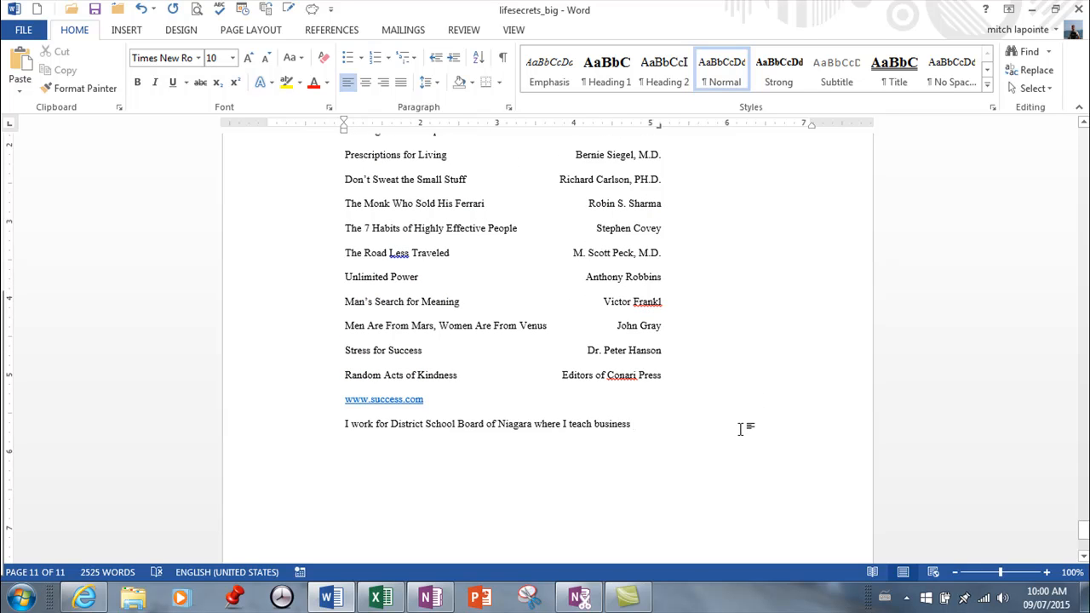